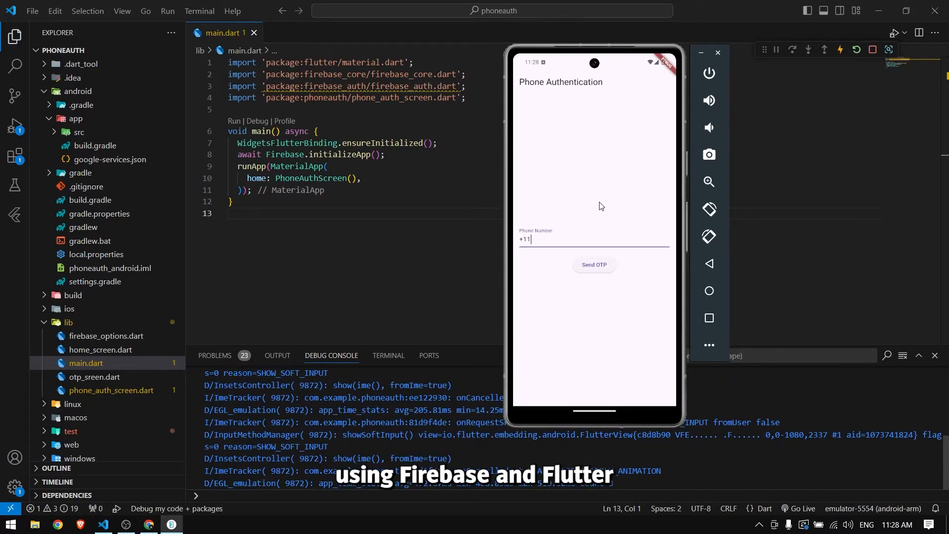
Step: Enter the phone number 23456789 and send the OTP
{"action": "type", "text": "234567890"}
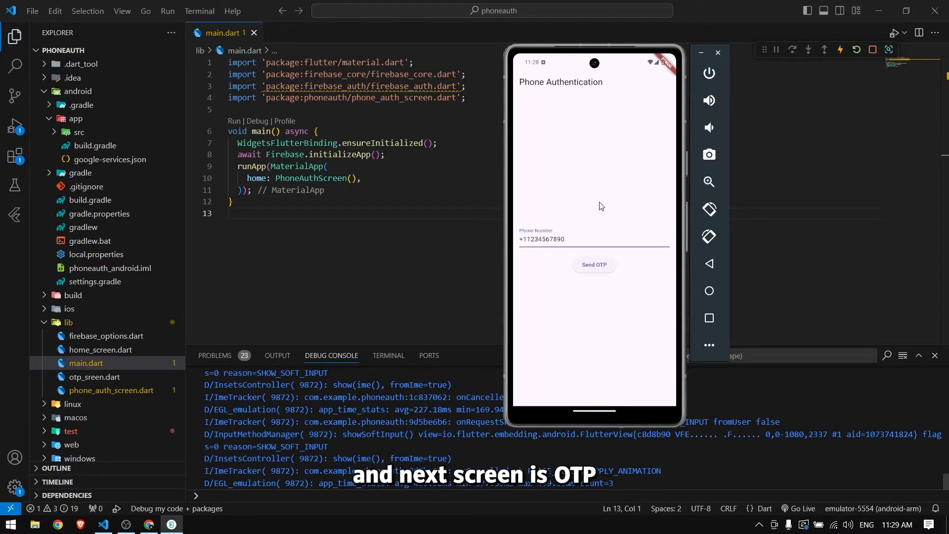
{"action": "left_click", "coordinate": [594, 267]}
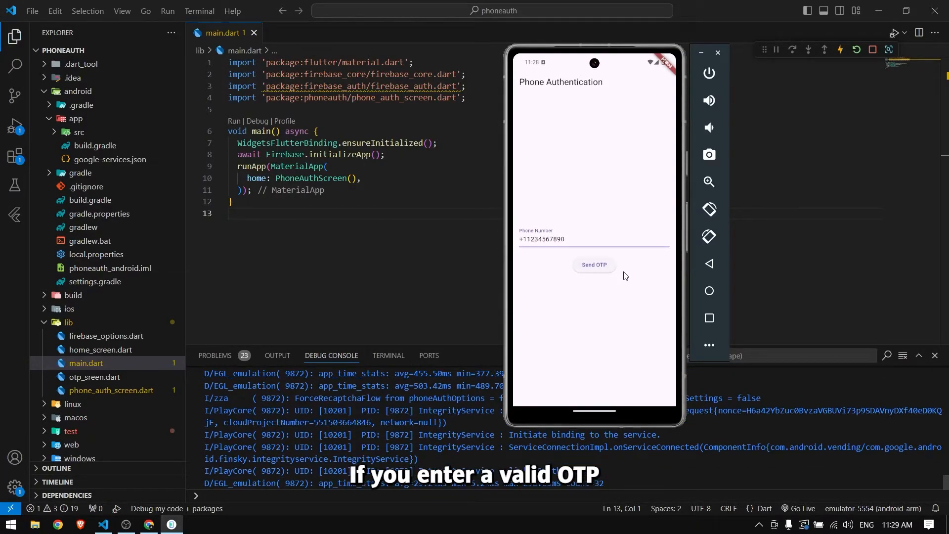
{"action": "left_click", "coordinate": [593, 264]}
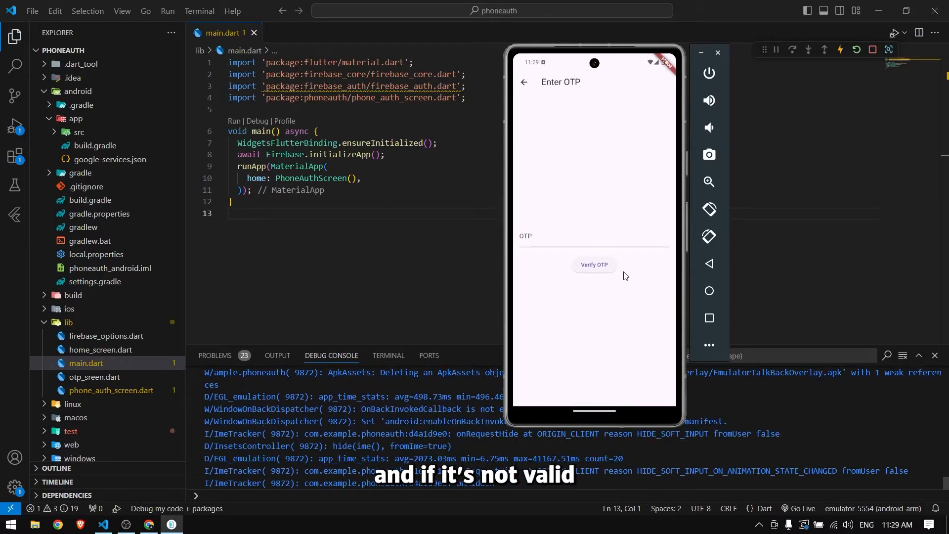
Step: Enter the code 444 and submit it for verification
{"action": "left_click", "coordinate": [593, 238]}
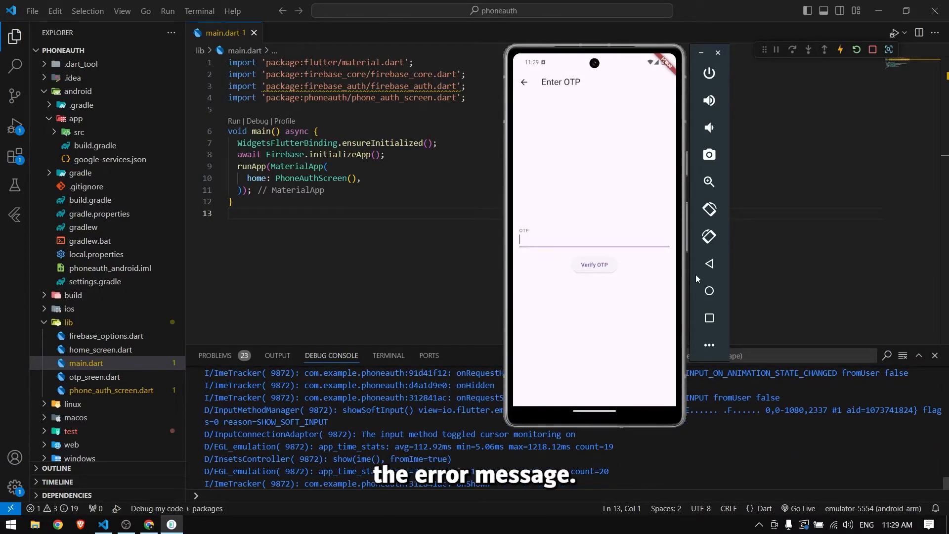
{"action": "type", "text": "444444"}
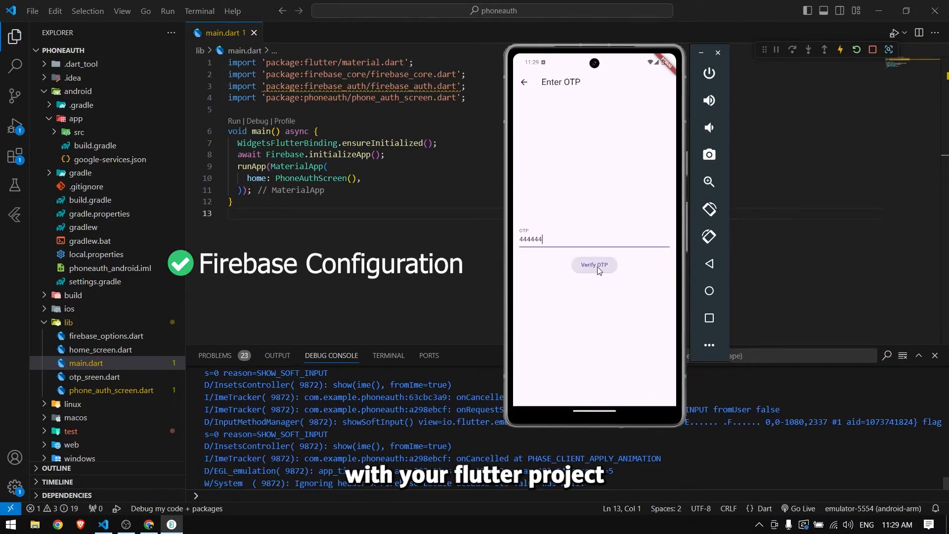
{"action": "left_click", "coordinate": [594, 267]}
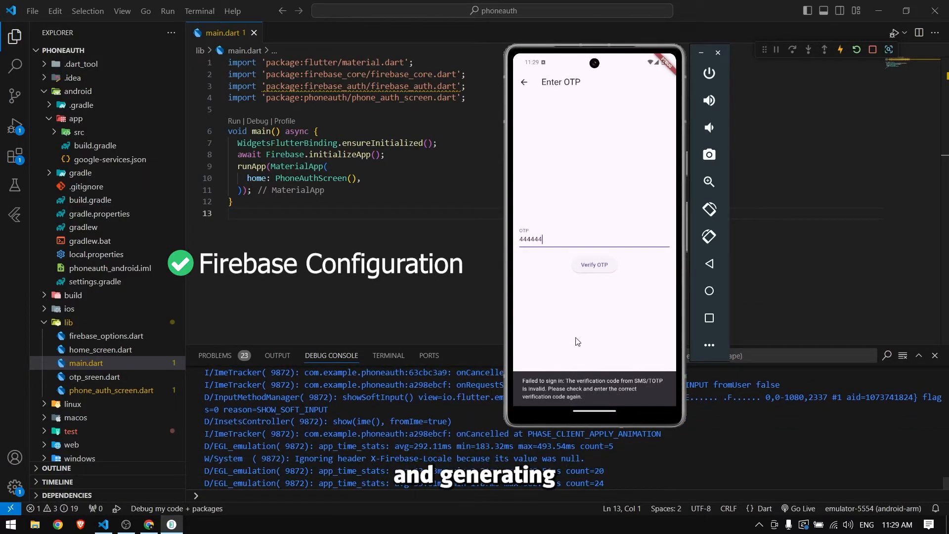
Step: Replace the rejected code with 123456, verify, and reach the Welcome Home screen
{"action": "double_click", "coordinate": [529, 239]}
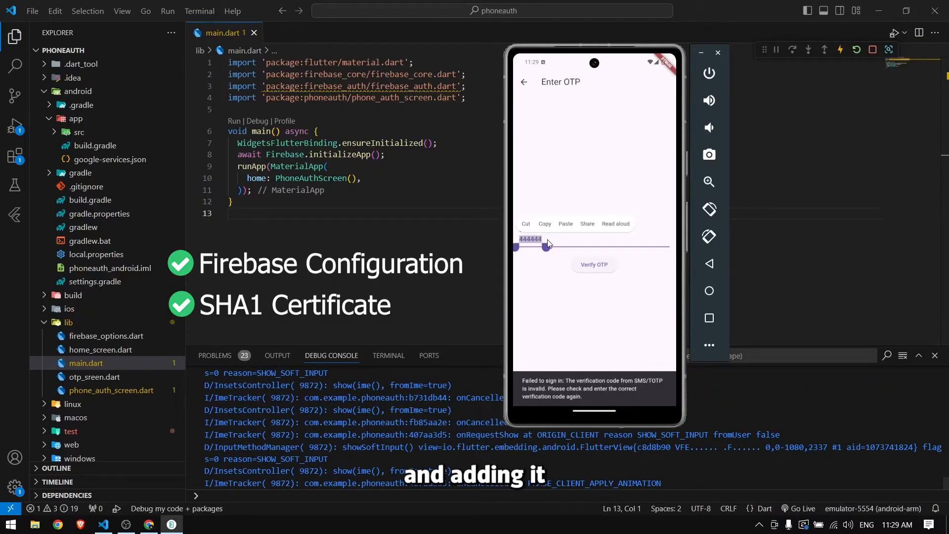
{"action": "type", "text": "123456"}
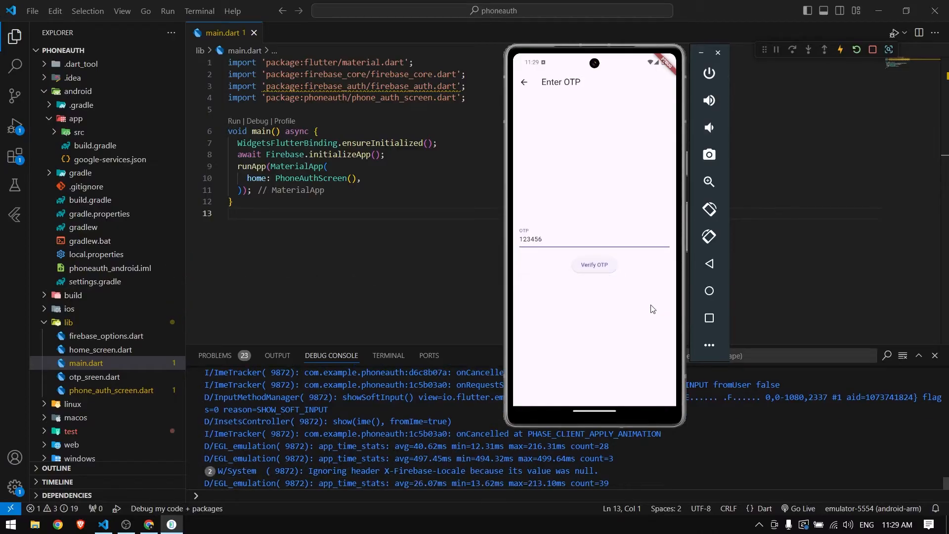
{"action": "left_click", "coordinate": [594, 265]}
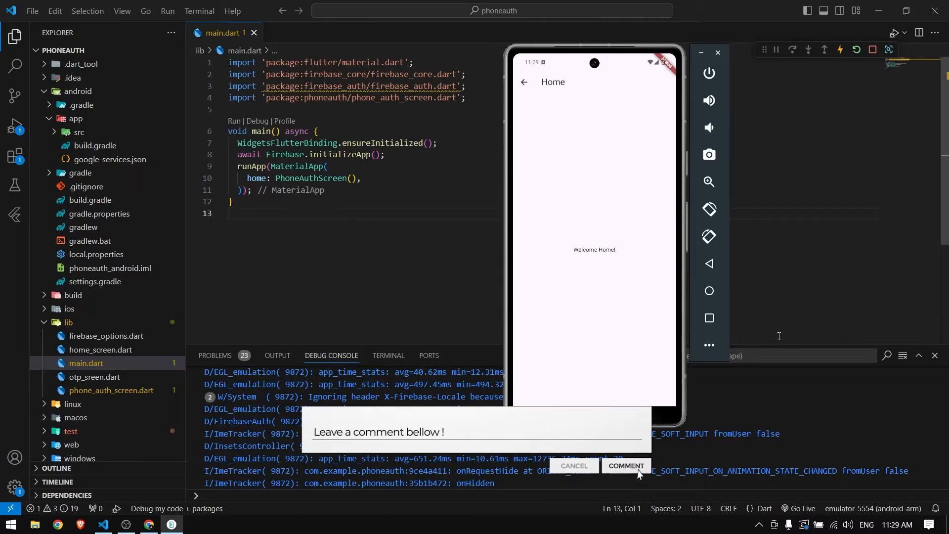
{"action": "left_click", "coordinate": [626, 466]}
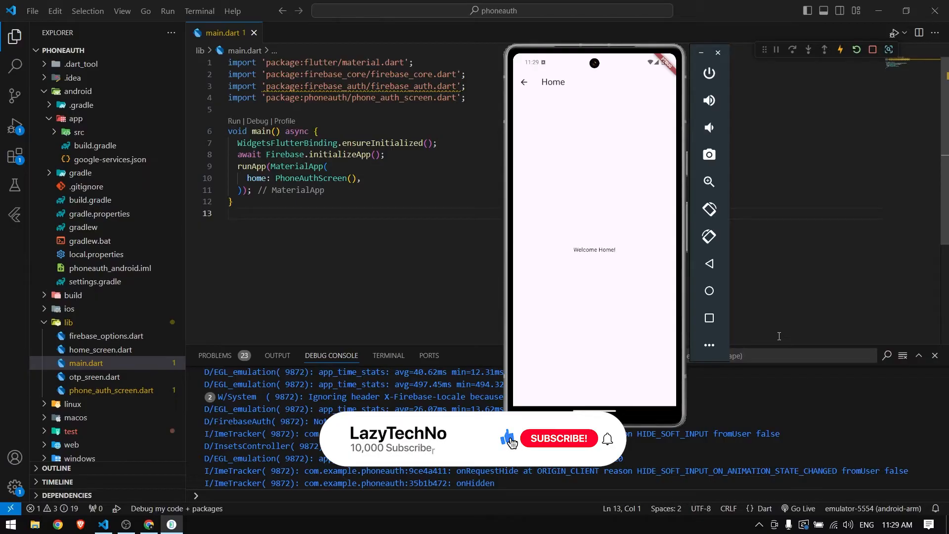
{"action": "left_click", "coordinate": [557, 437]}
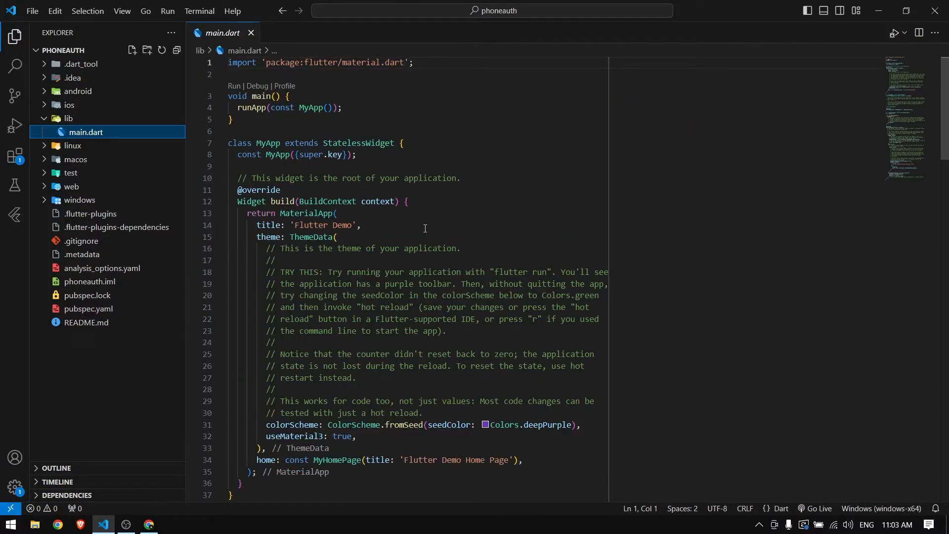
{"action": "mouse_move", "coordinate": [88, 145]}
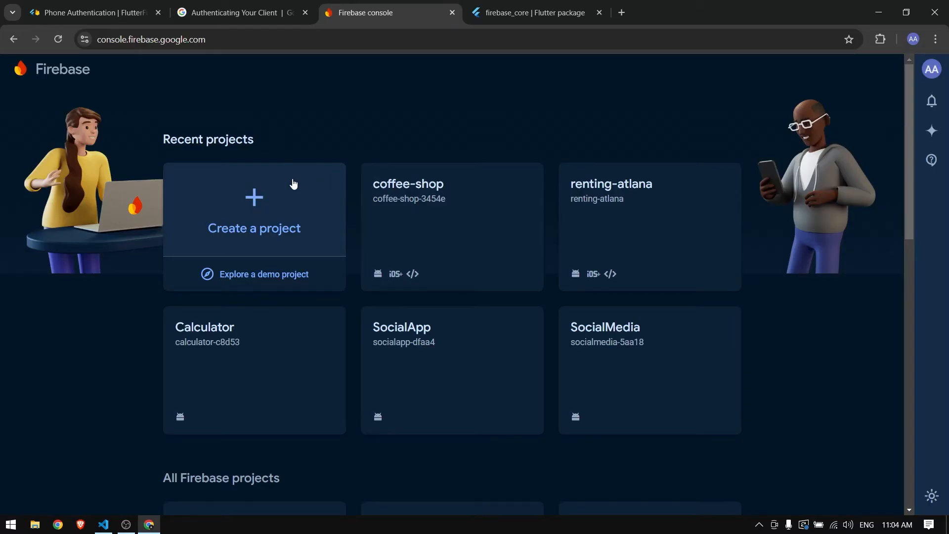
{"action": "mouse_move", "coordinate": [486, 268]}
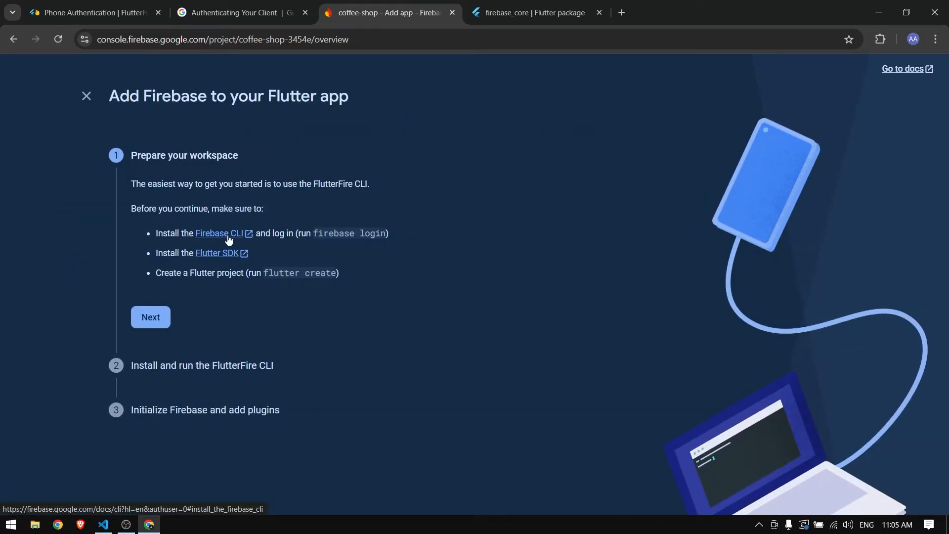
Step: Open the Firebase CLI docs, scroll to the login section, and copy 'firebase login'
{"action": "left_click", "coordinate": [218, 233]}
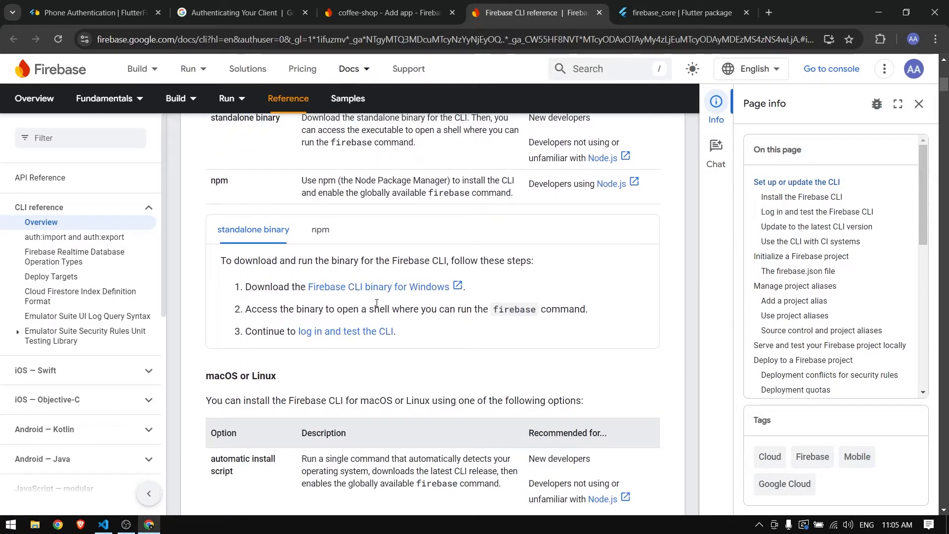
{"action": "scroll", "scroll_direction": "down", "scroll_amount": 3}
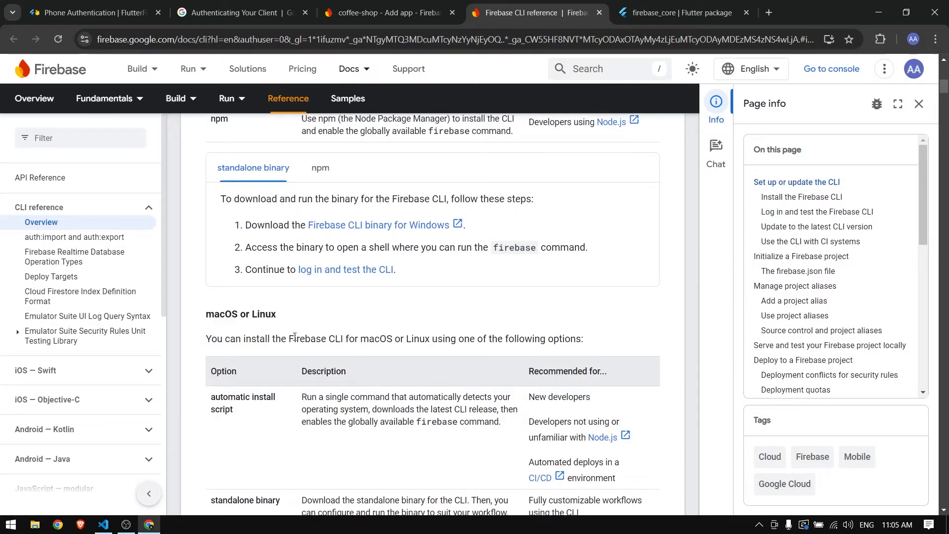
{"action": "scroll", "scroll_direction": "down", "scroll_amount": 3}
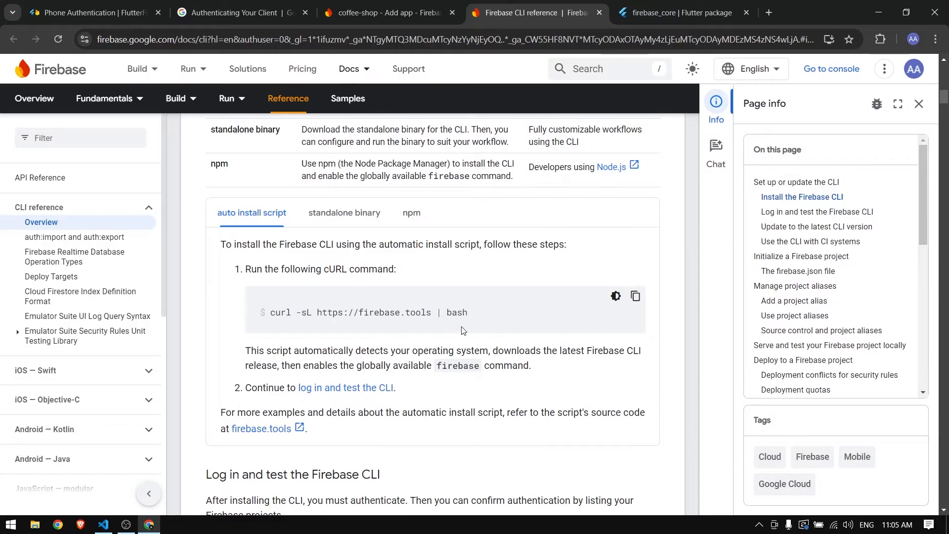
{"action": "scroll", "scroll_direction": "down", "scroll_amount": 3}
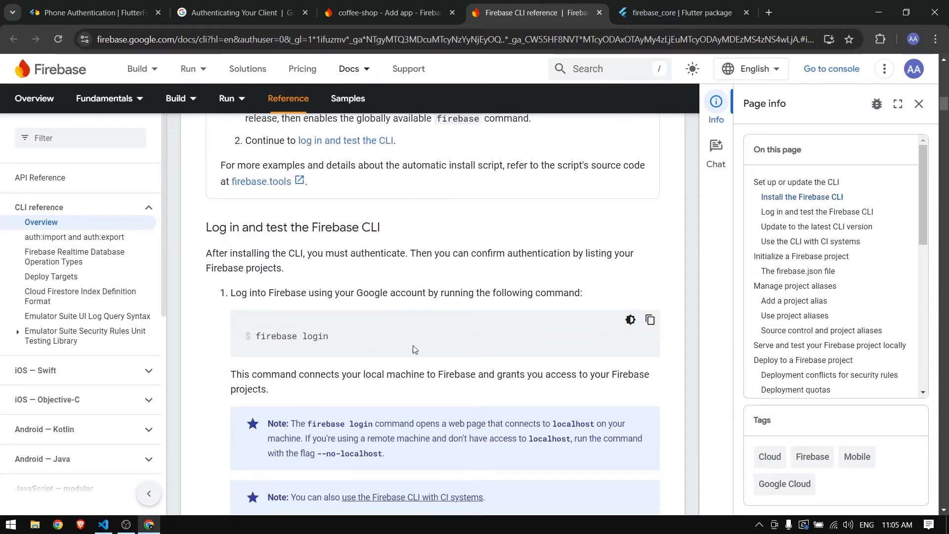
{"action": "left_click", "coordinate": [651, 320]}
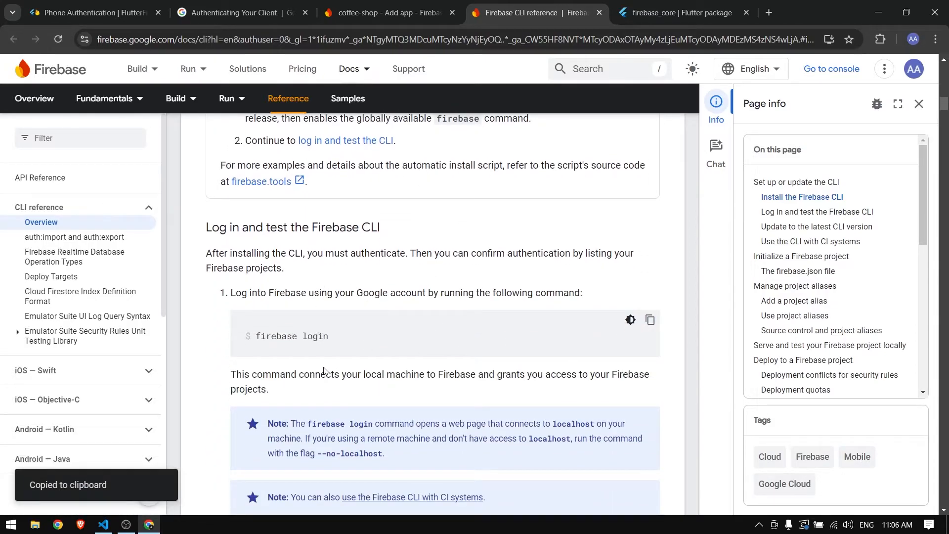
Step: Run firebase login in a new terminal for the Flutter project
{"action": "left_click", "coordinate": [199, 11]}
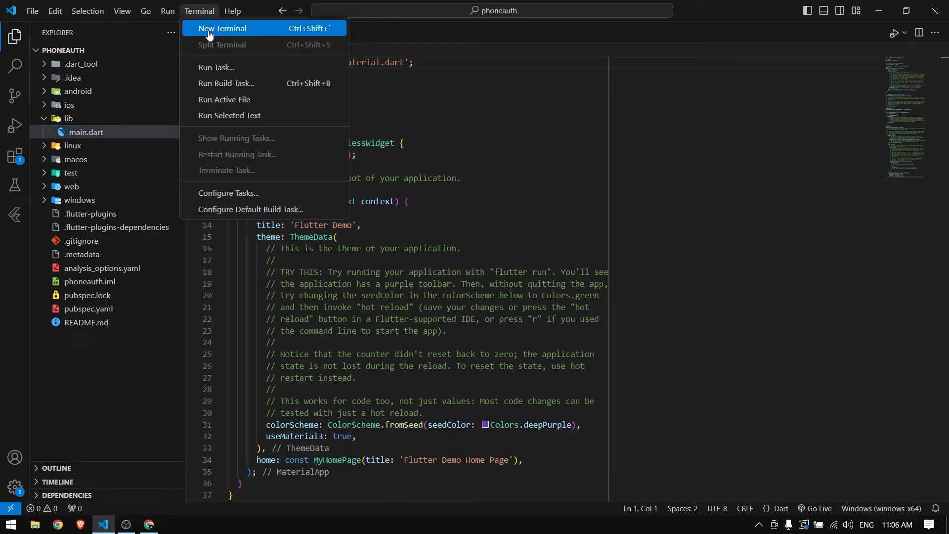
{"action": "left_click", "coordinate": [222, 28]}
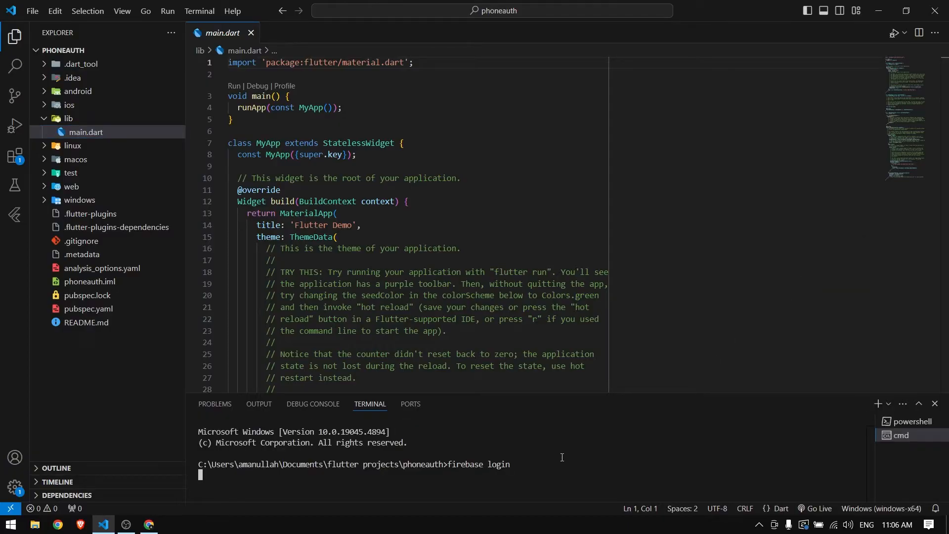
{"action": "key", "text": "Enter"}
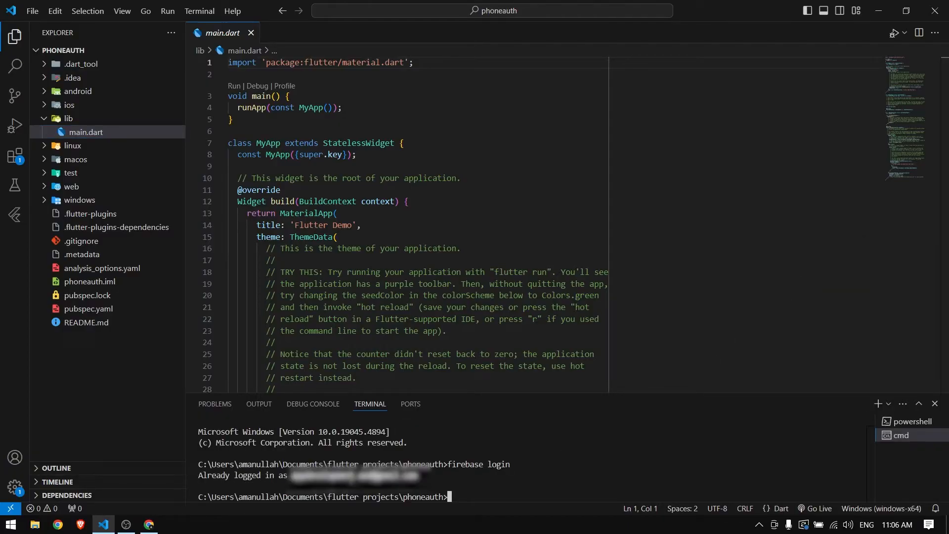
Step: Copy the firebase projects:list command from the Firebase CLI docs
{"action": "left_click", "coordinate": [147, 524]}
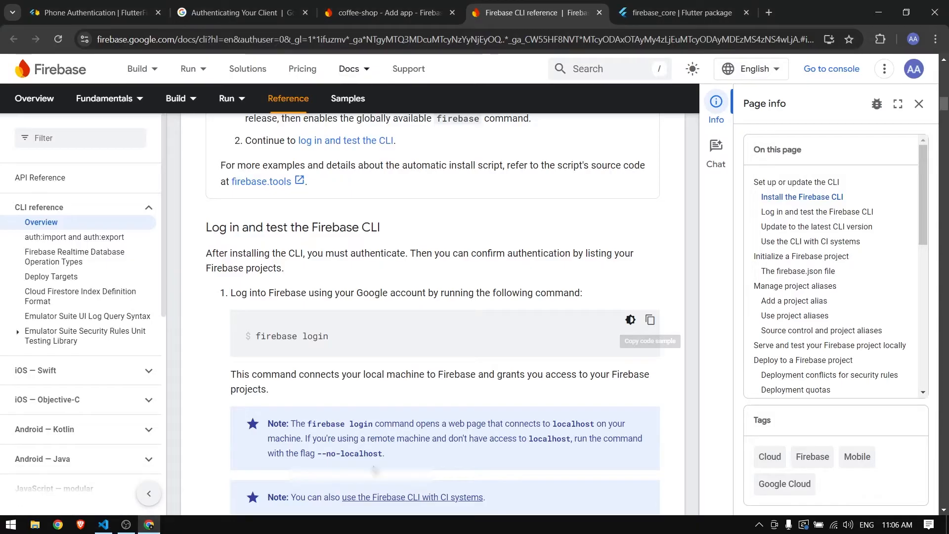
{"action": "left_click", "coordinate": [388, 12]}
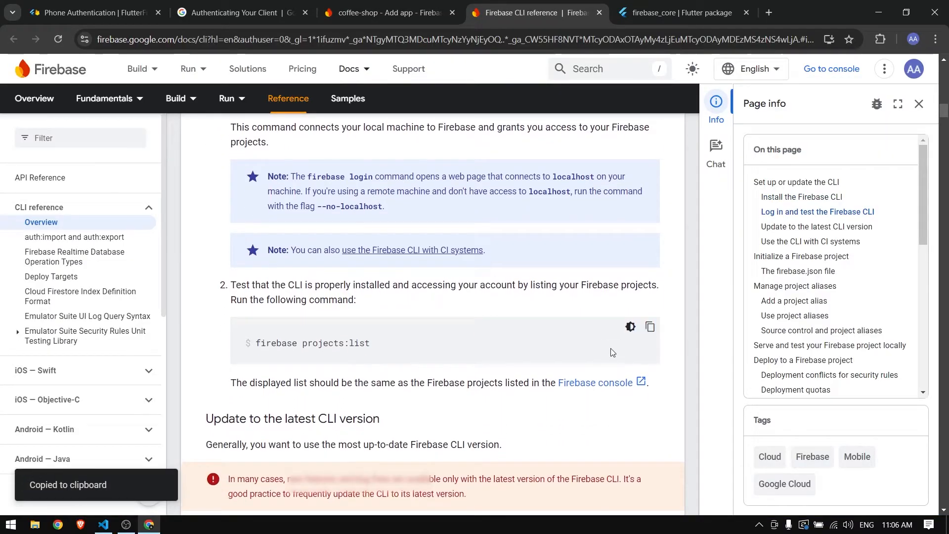
{"action": "left_click", "coordinate": [103, 524]}
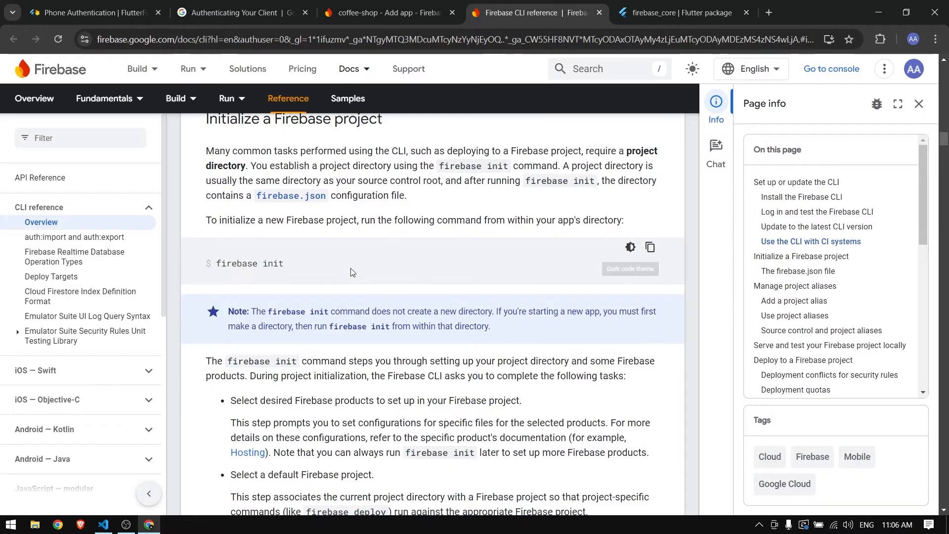
{"action": "mouse_move", "coordinate": [649, 248]}
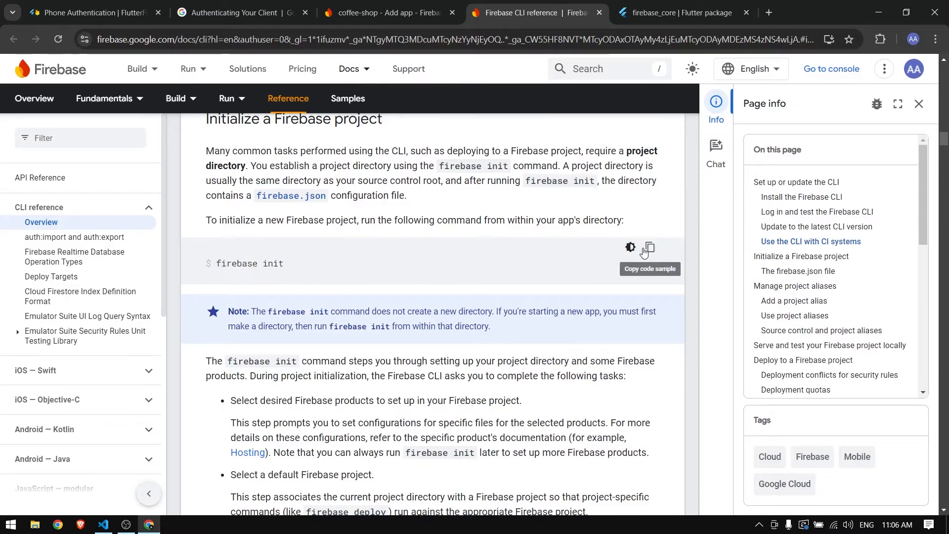
Step: Run firebase init with Firestore, existing project coffee-shop, and default firestore.rules
{"action": "left_click", "coordinate": [102, 529]}
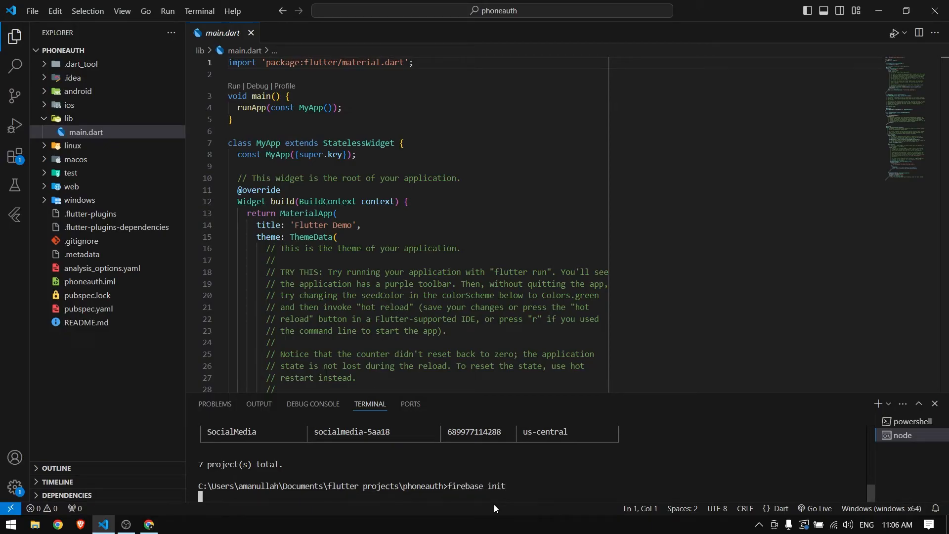
{"action": "key", "text": "enter"}
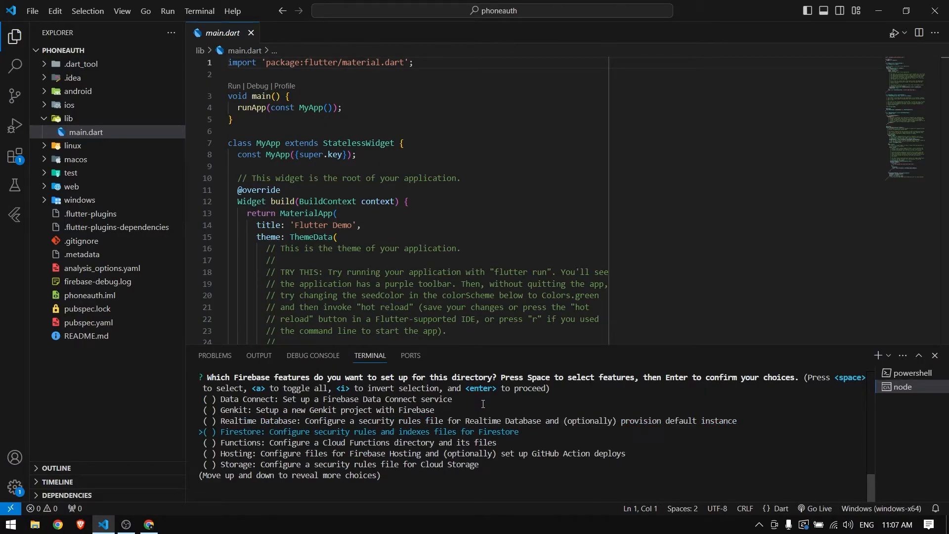
{"action": "key", "text": "space"}
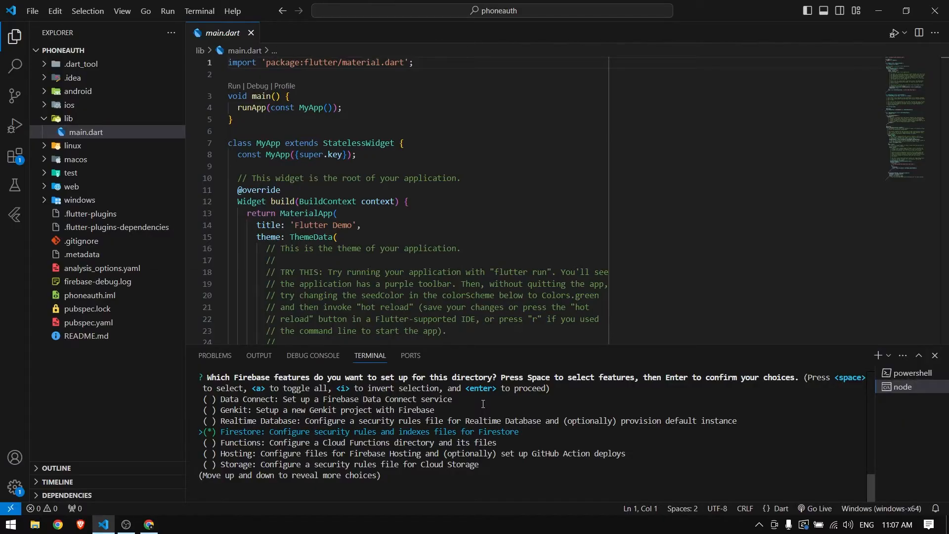
{"action": "key", "text": "enter"}
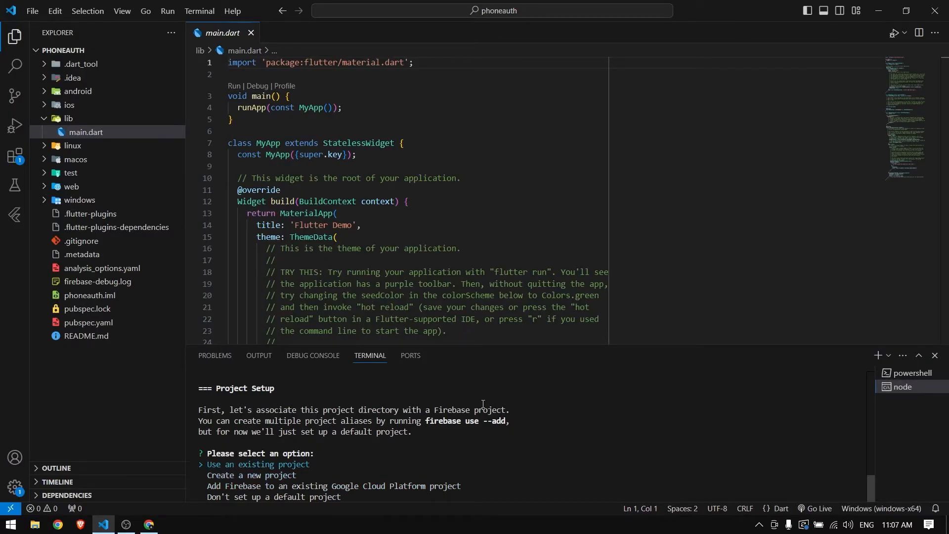
{"action": "key", "text": "Enter"}
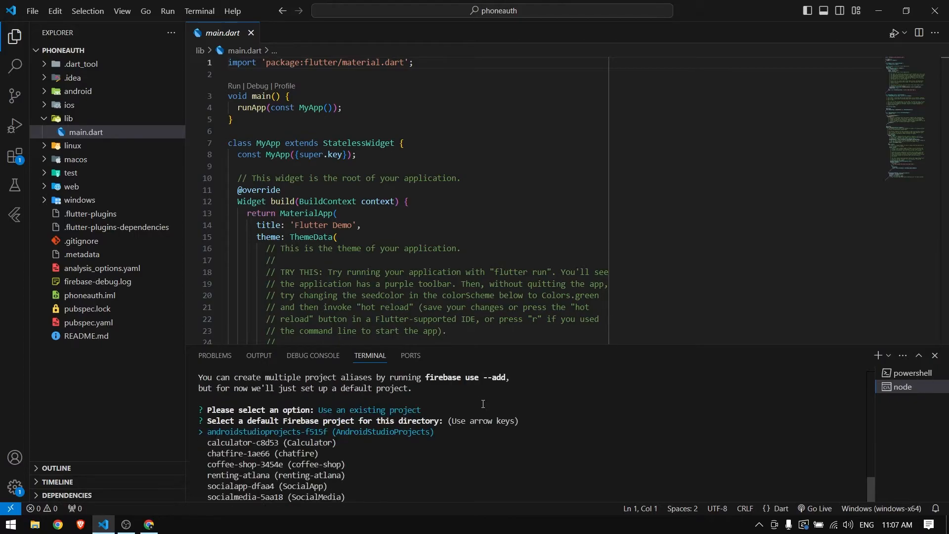
{"action": "key", "text": "down"}
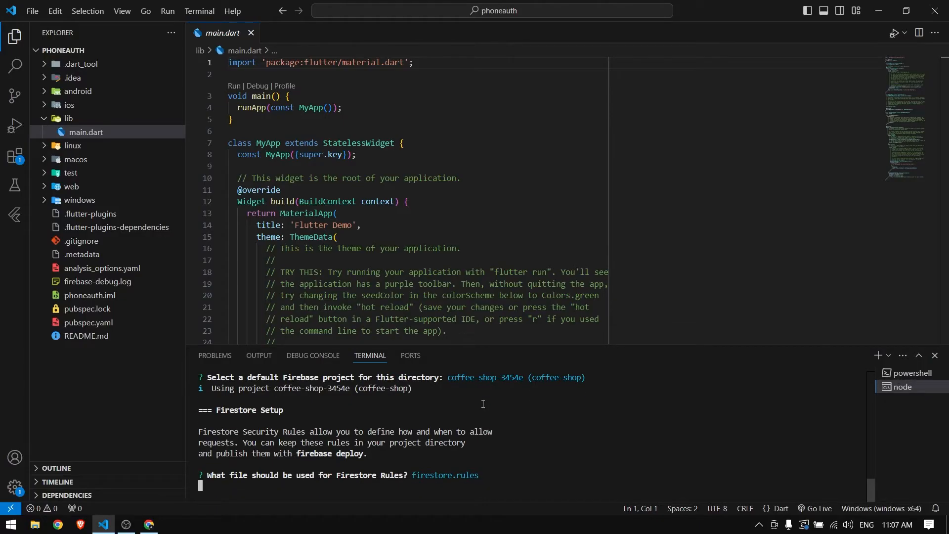
{"action": "key", "text": "Enter"}
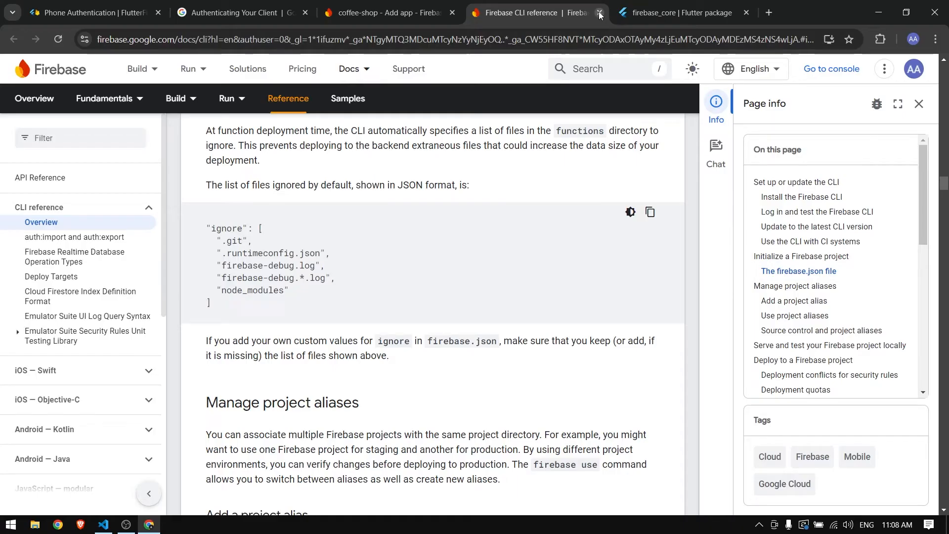
Step: Close the CLI reference tab and advance the Flutter guide to the FlutterFire CLI step
{"action": "left_click", "coordinate": [599, 12]}
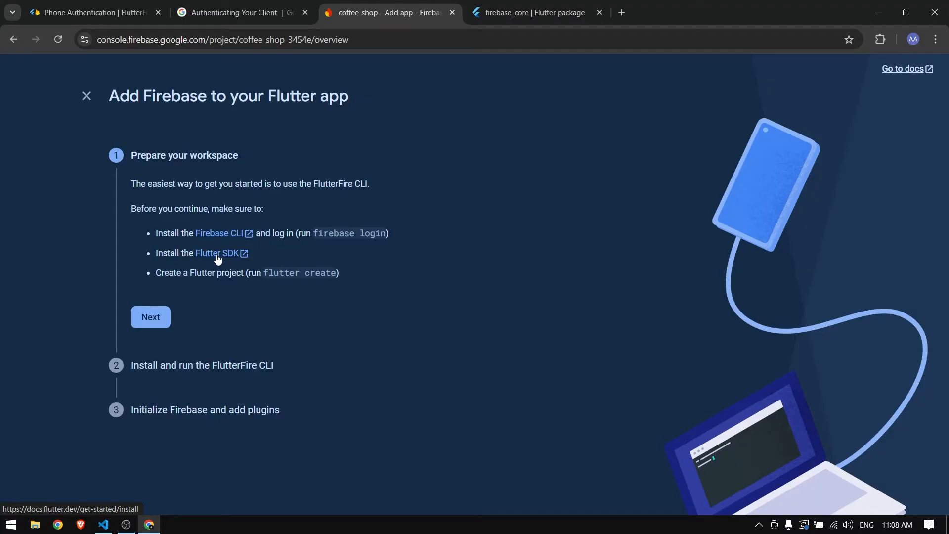
{"action": "left_click", "coordinate": [150, 316]}
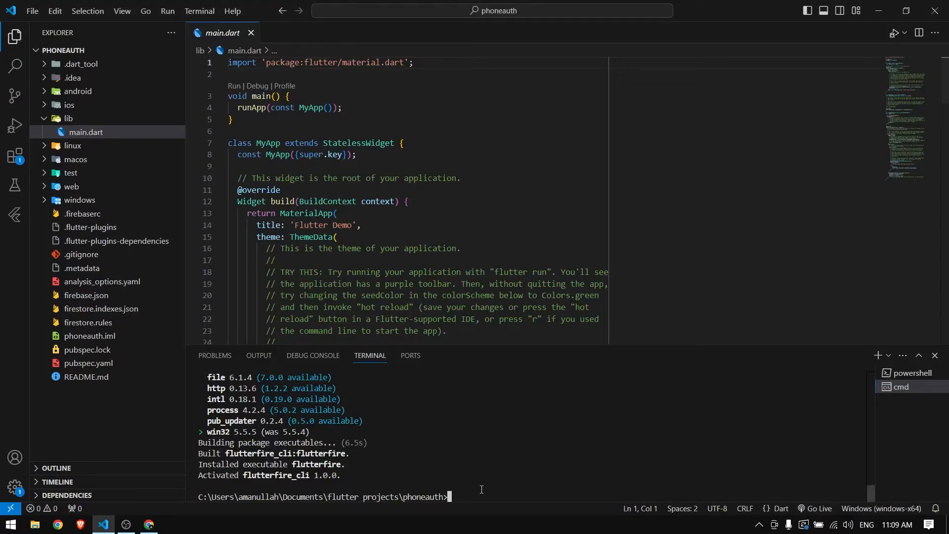
Step: Run 'flutterfire configure --project=coffee-shop-3454e' and check the android/app build.gradle
{"action": "type", "text": "flutterfire configure --project=coffee-shop-3454e"}
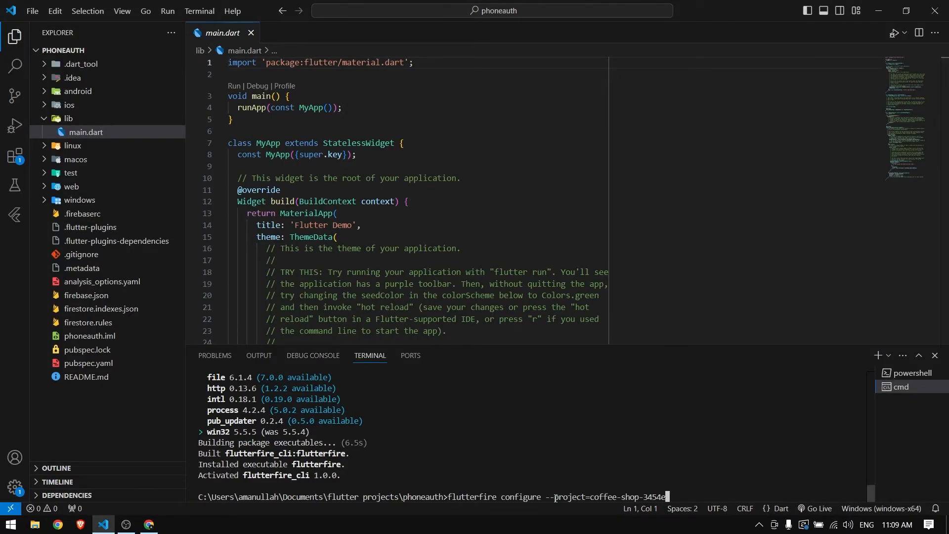
{"action": "mouse_move", "coordinate": [101, 105]}
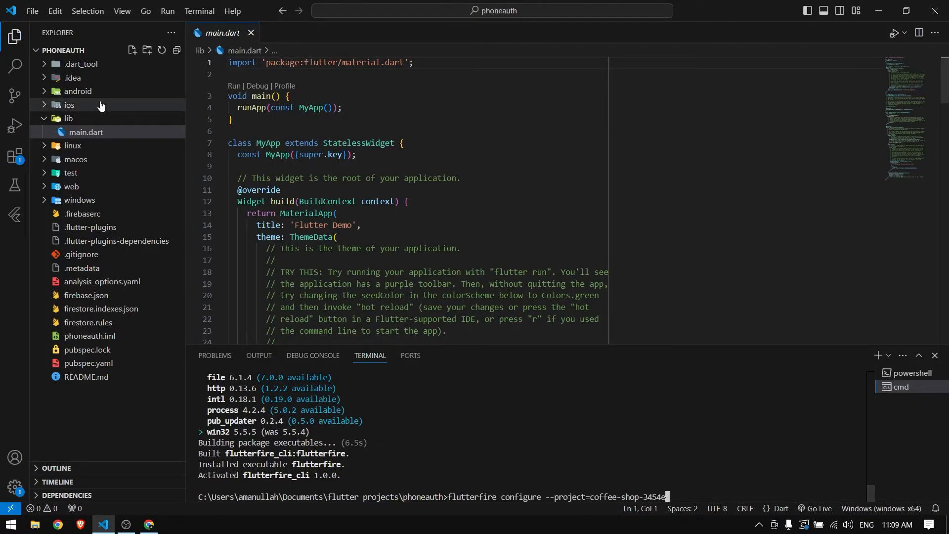
{"action": "left_click", "coordinate": [78, 91]}
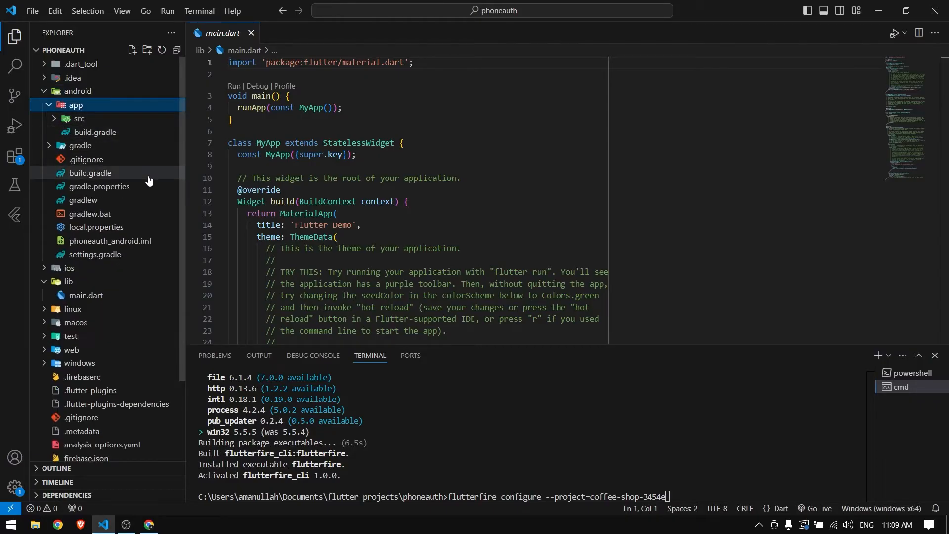
{"action": "mouse_move", "coordinate": [69, 281]}
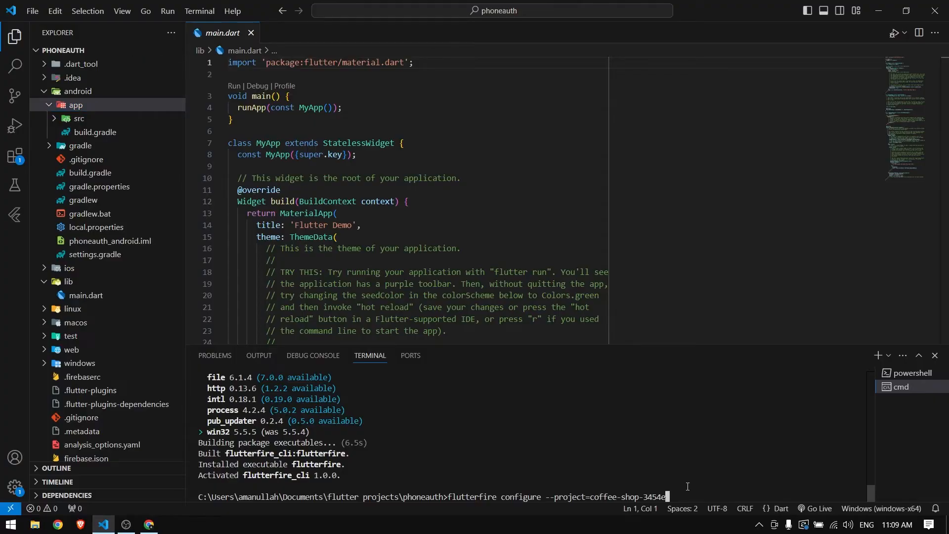
{"action": "key", "text": "enter"}
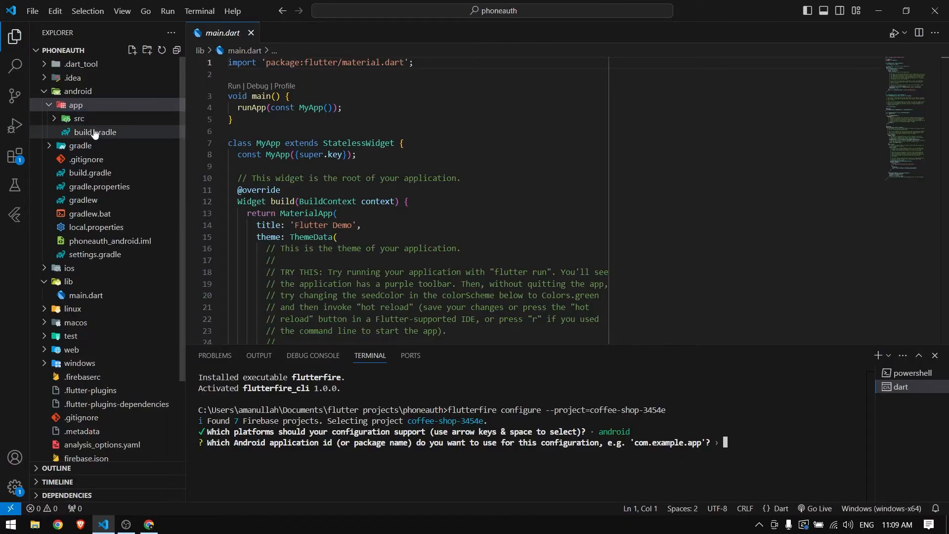
{"action": "left_click", "coordinate": [95, 132]}
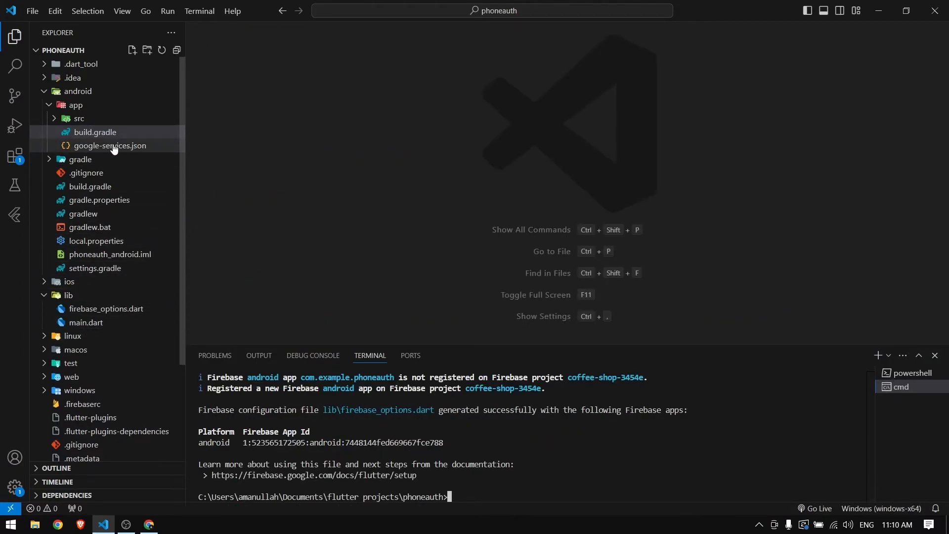
{"action": "mouse_move", "coordinate": [96, 145]}
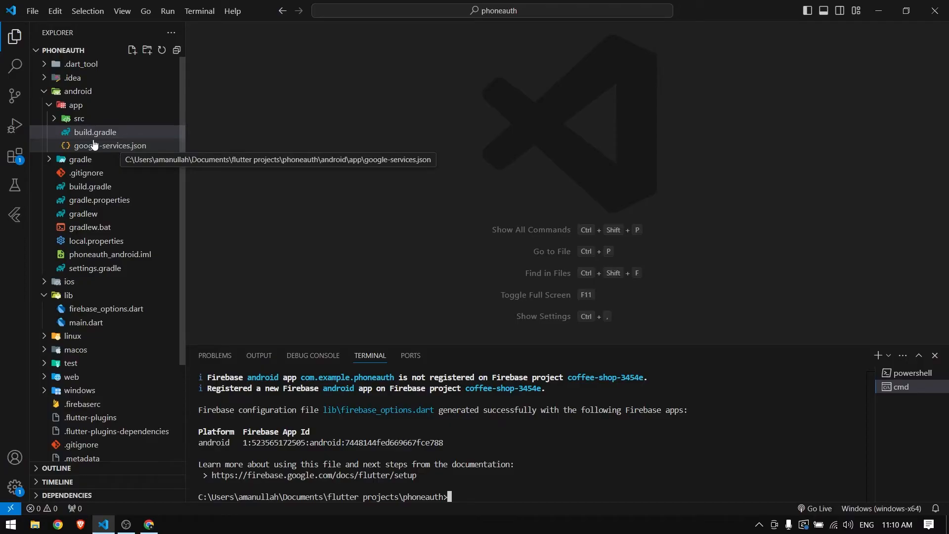
{"action": "mouse_move", "coordinate": [115, 301]}
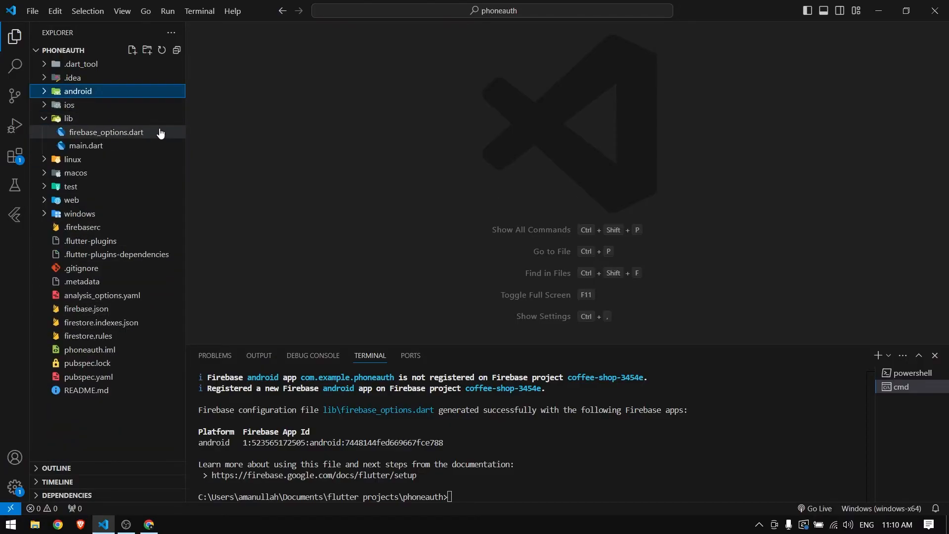
{"action": "mouse_move", "coordinate": [76, 173]}
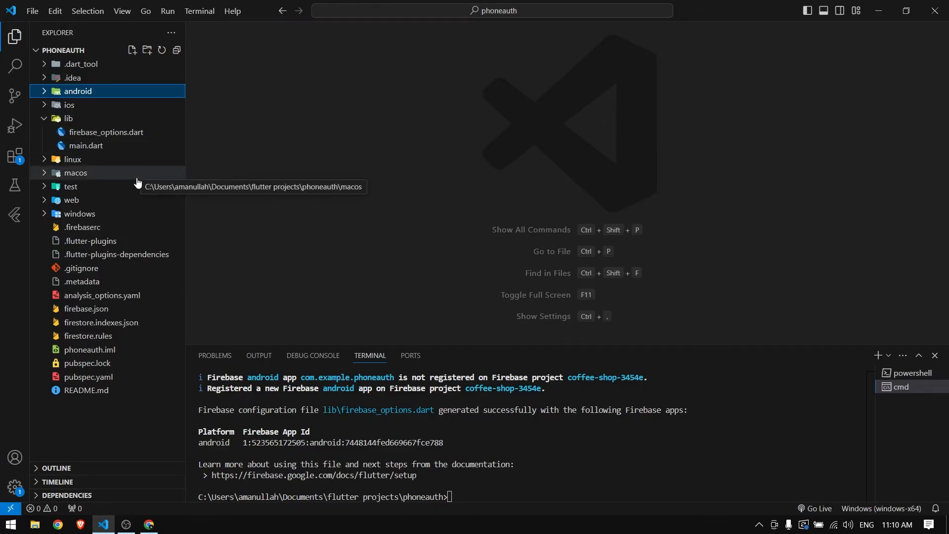
{"action": "mouse_move", "coordinate": [941, 401]}
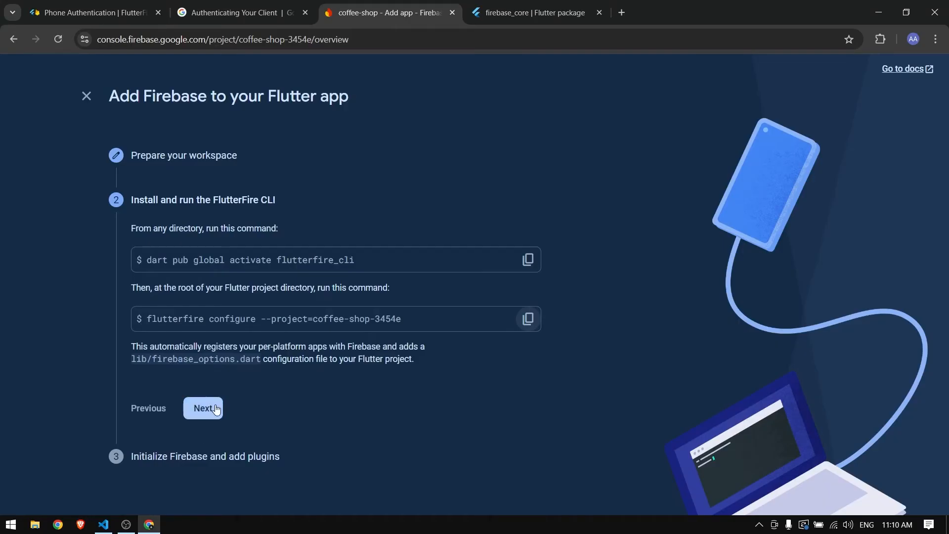
Step: Advance to Initialize Firebase and continue back to the coffee-shop console
{"action": "left_click", "coordinate": [203, 408]}
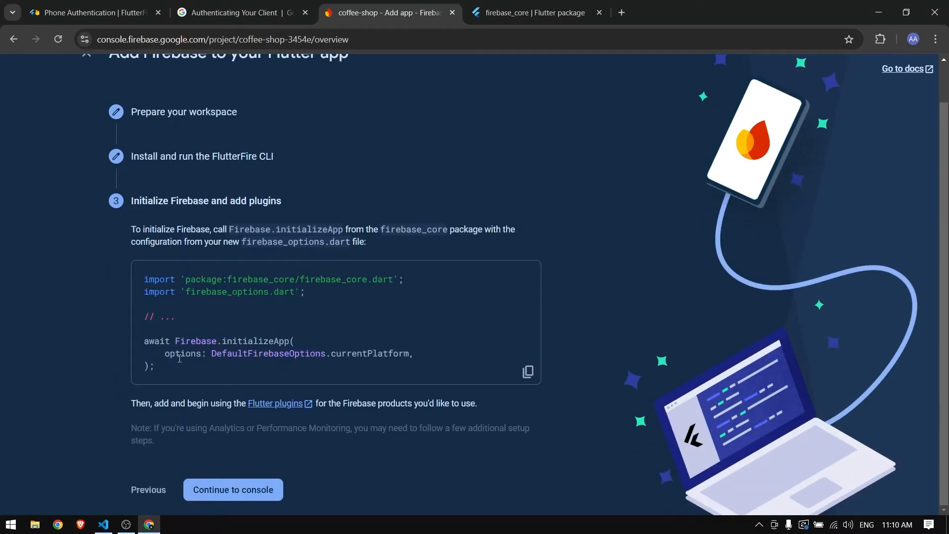
{"action": "left_click", "coordinate": [232, 489]}
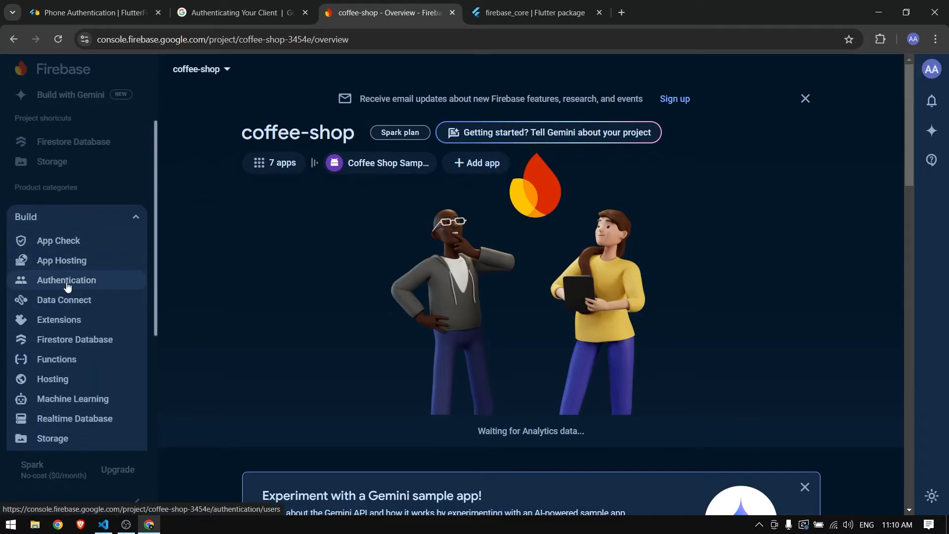
Step: Enable the Phone sign-in provider in Authentication after reviewing the Android setup guide
{"action": "left_click", "coordinate": [65, 279]}
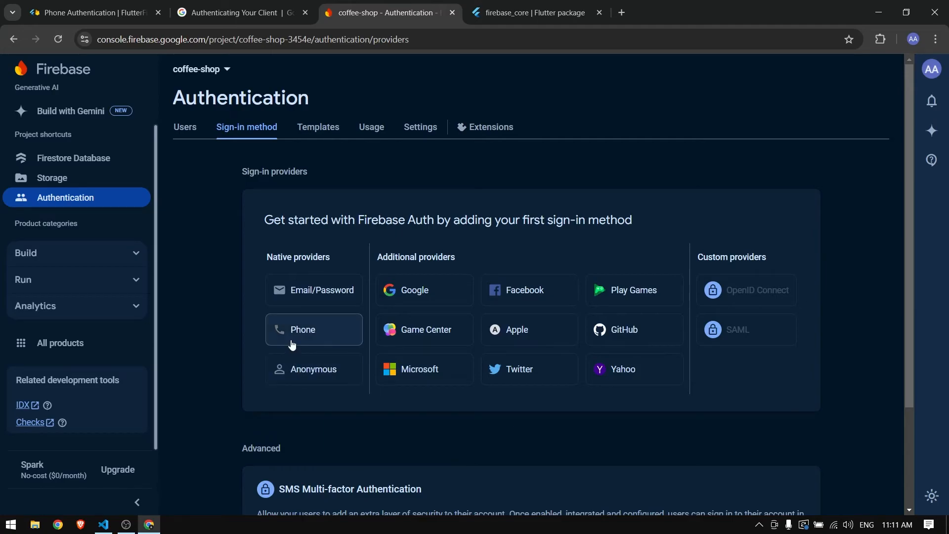
{"action": "mouse_move", "coordinate": [301, 337]}
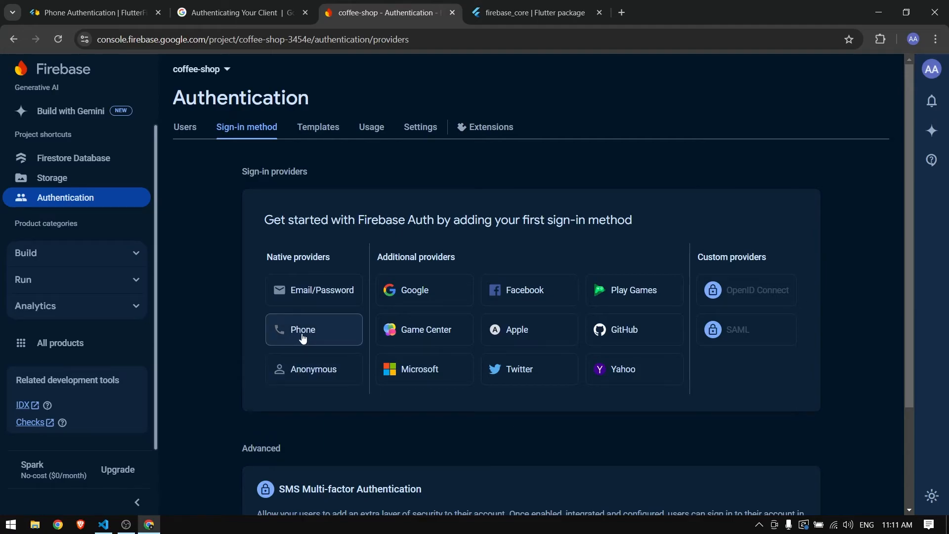
{"action": "left_click", "coordinate": [301, 329]}
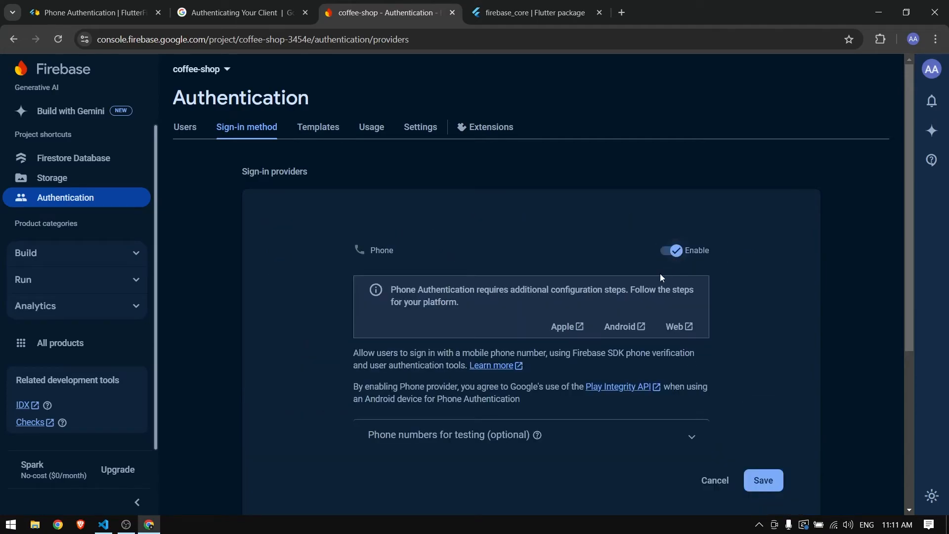
{"action": "mouse_move", "coordinate": [625, 327]}
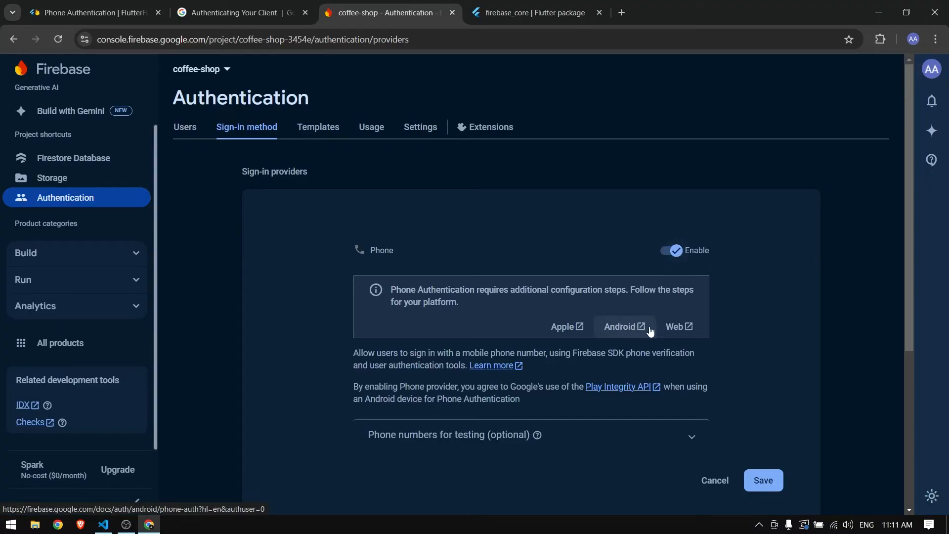
{"action": "left_click", "coordinate": [621, 327]}
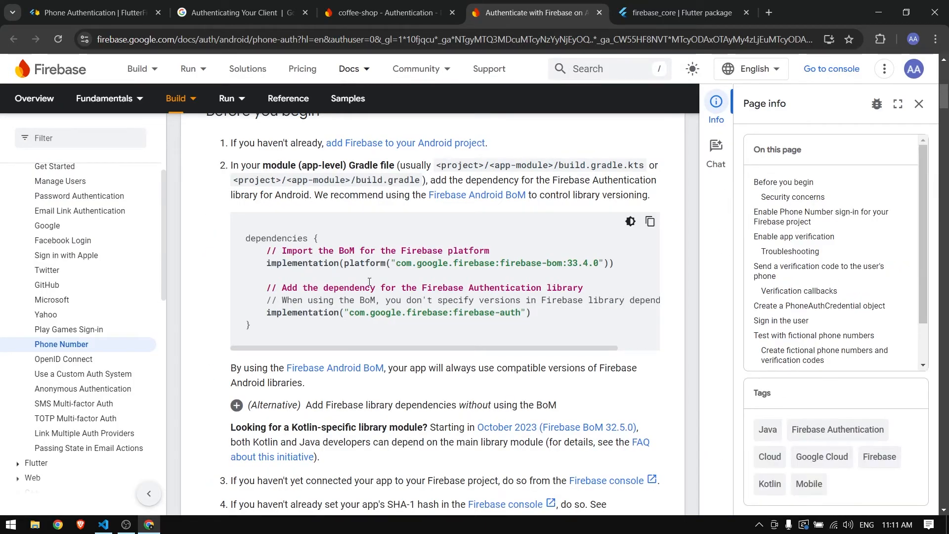
{"action": "scroll", "scroll_direction": "down", "scroll_amount": 3}
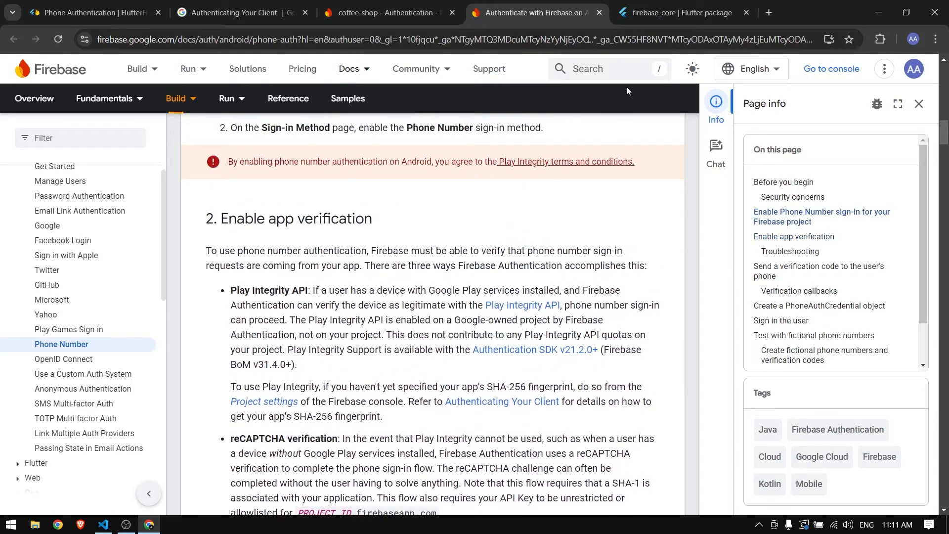
{"action": "left_click", "coordinate": [388, 12]}
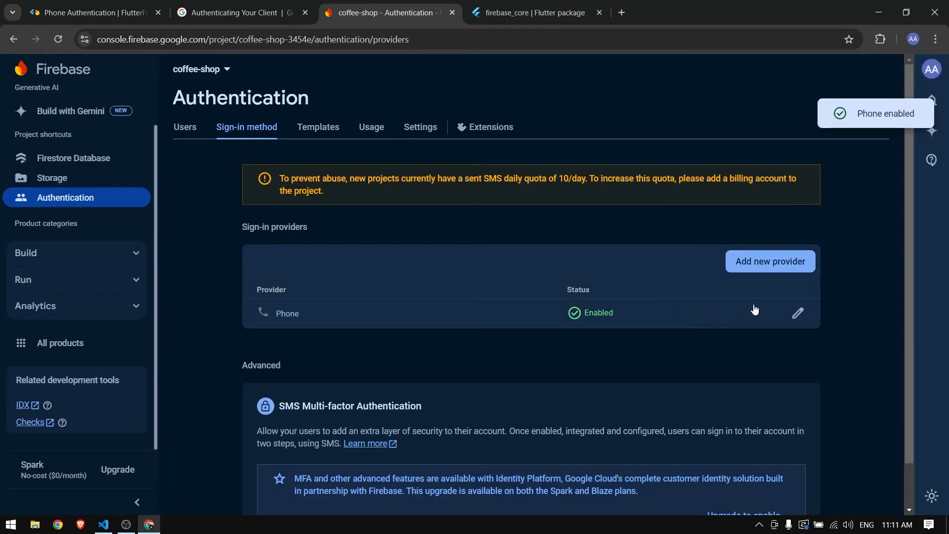
{"action": "left_click", "coordinate": [798, 313]}
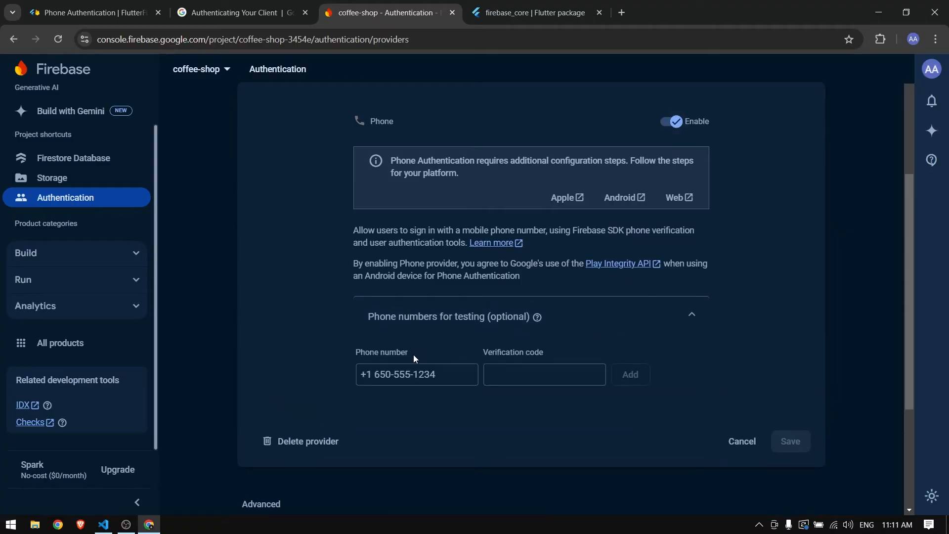
{"action": "left_click", "coordinate": [544, 374]}
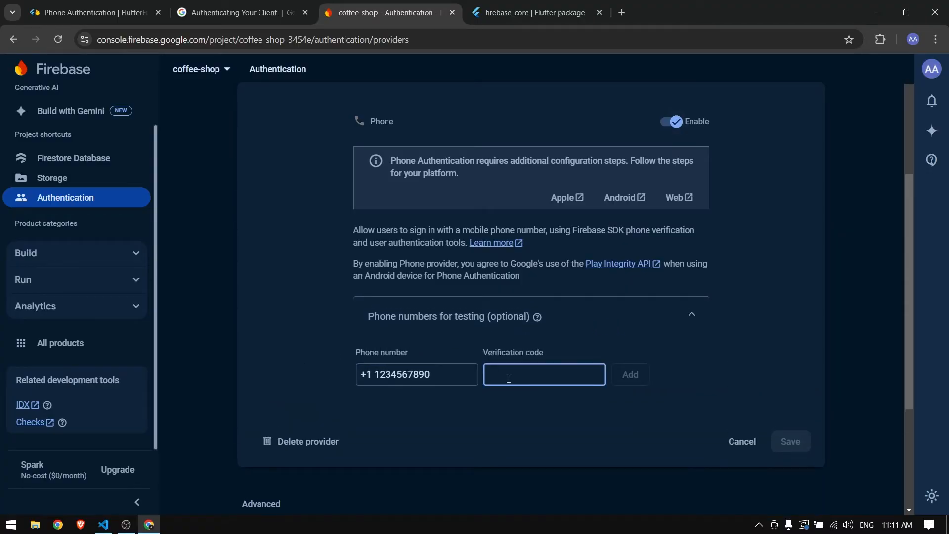
{"action": "type", "text": "123456"}
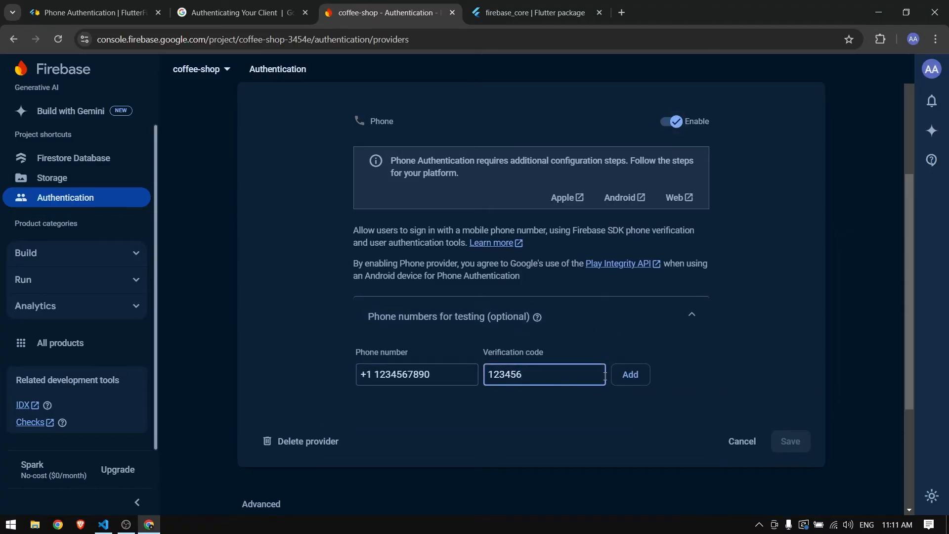
{"action": "left_click", "coordinate": [790, 441]}
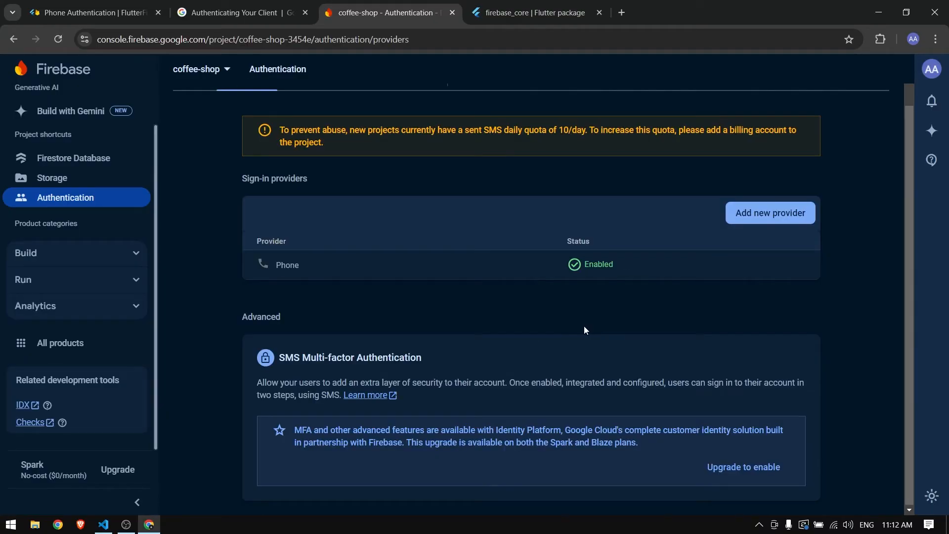
{"action": "left_click", "coordinate": [103, 524]}
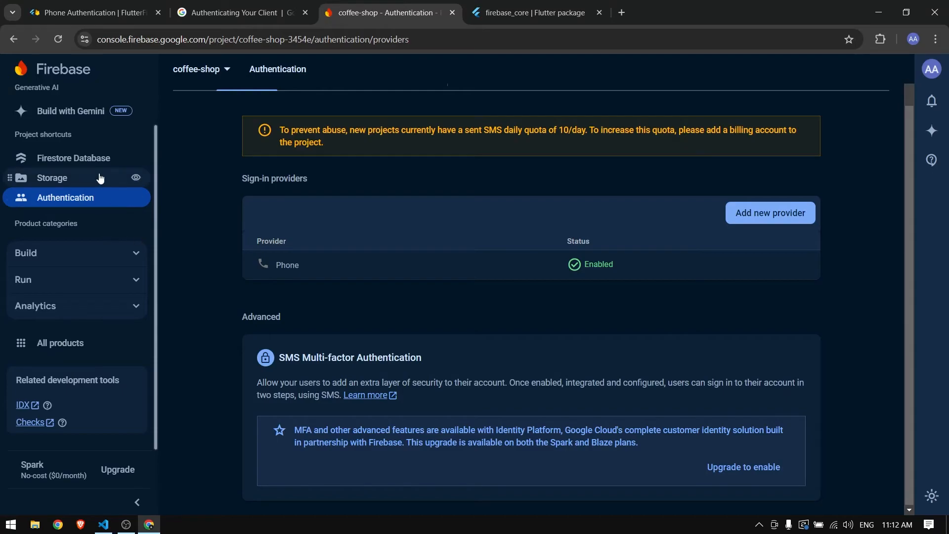
{"action": "left_click", "coordinate": [104, 524]}
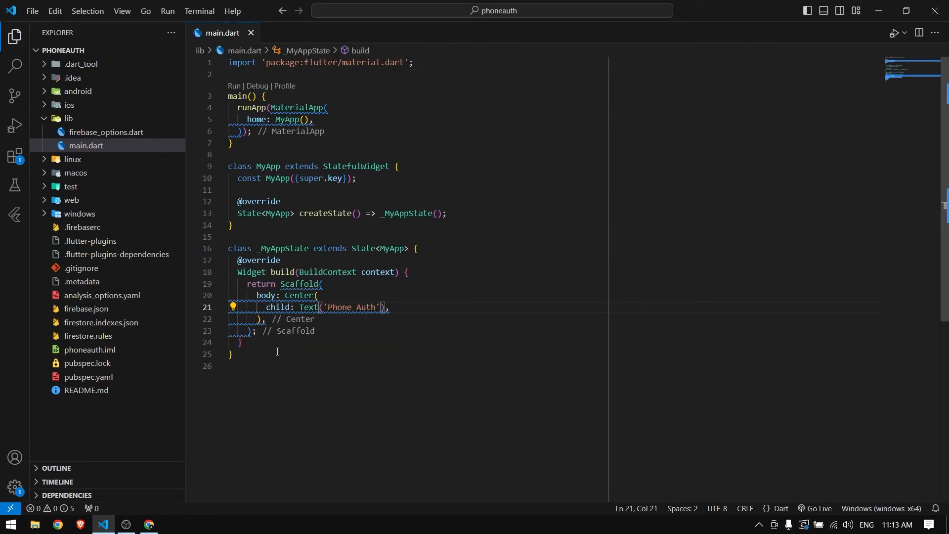
{"action": "mouse_move", "coordinate": [359, 324]}
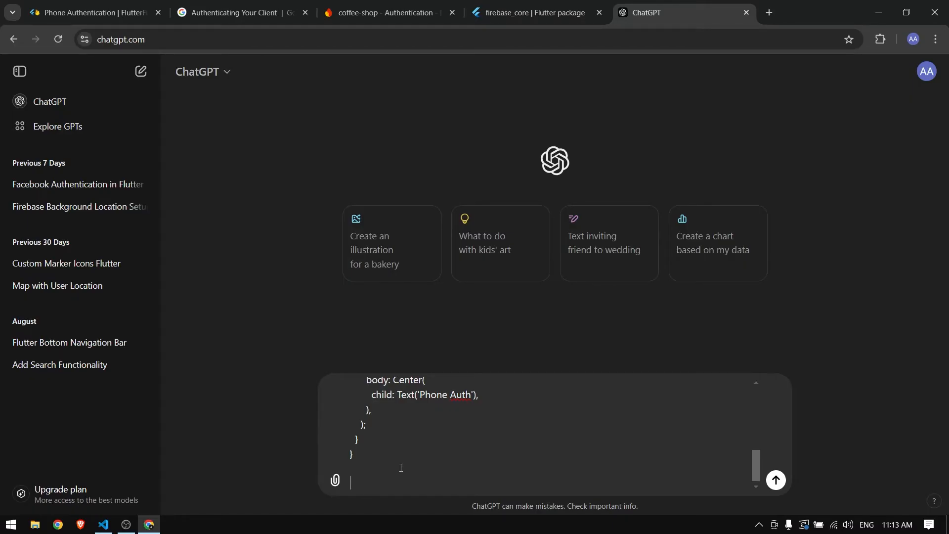
Step: Send main.dart to ChatGPT with the phone OTP sign-in request and read the answer
{"action": "left_click", "coordinate": [776, 480]}
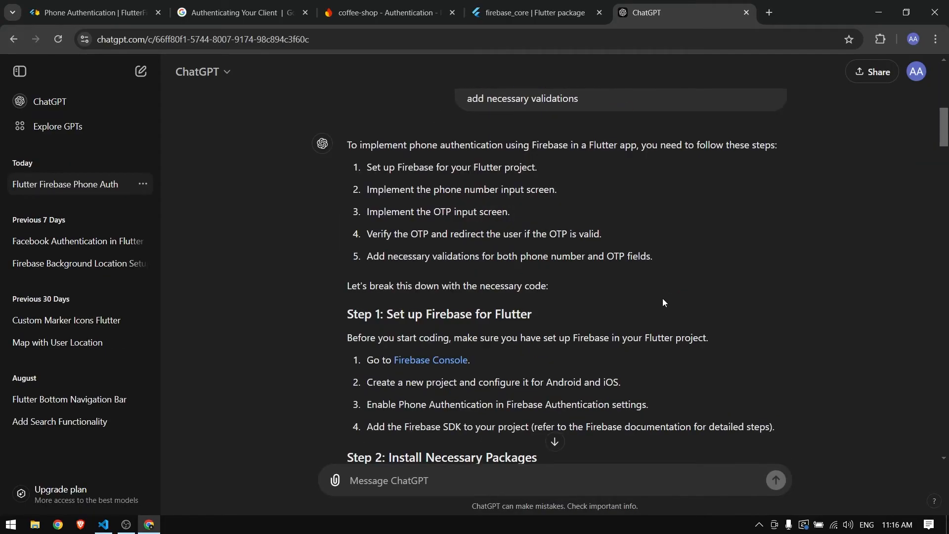
{"action": "scroll", "scroll_direction": "down", "scroll_amount": 3}
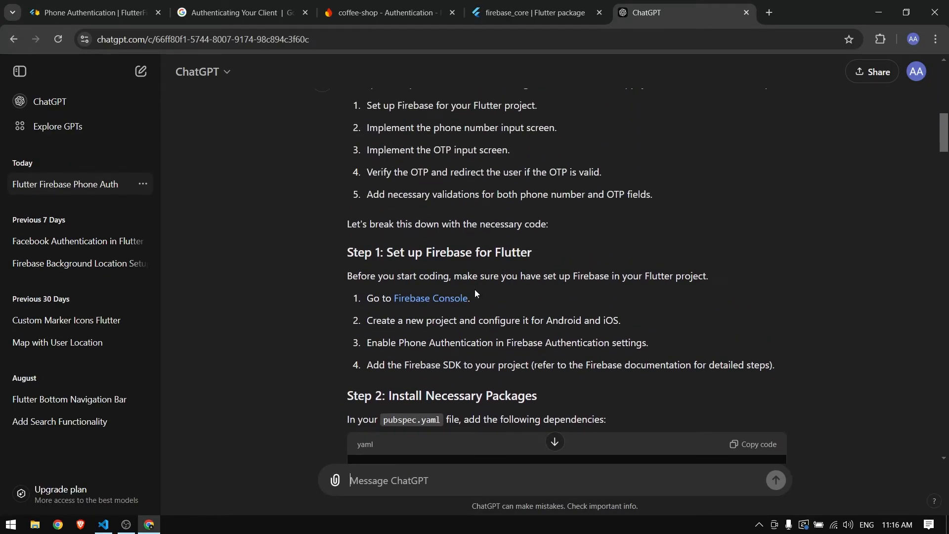
{"action": "mouse_move", "coordinate": [473, 298]}
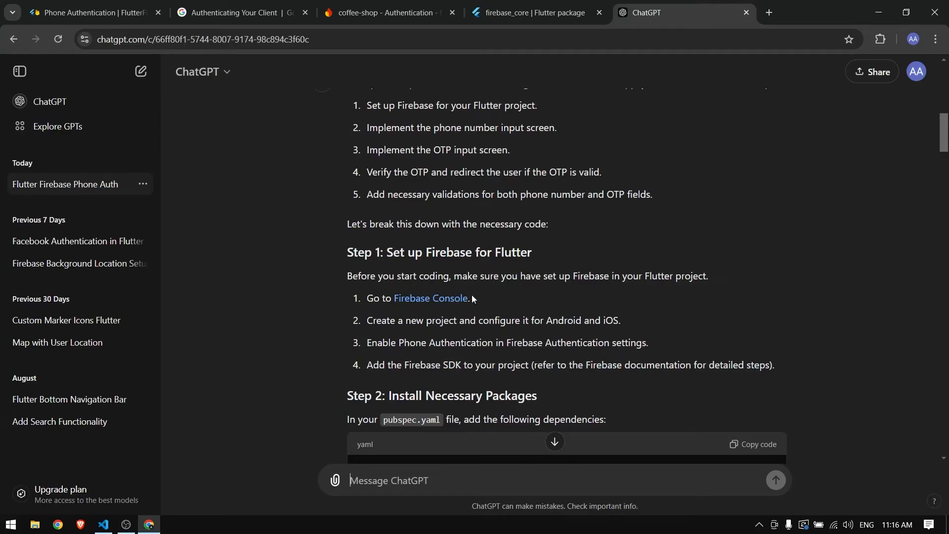
{"action": "scroll", "scroll_direction": "down", "scroll_amount": 3}
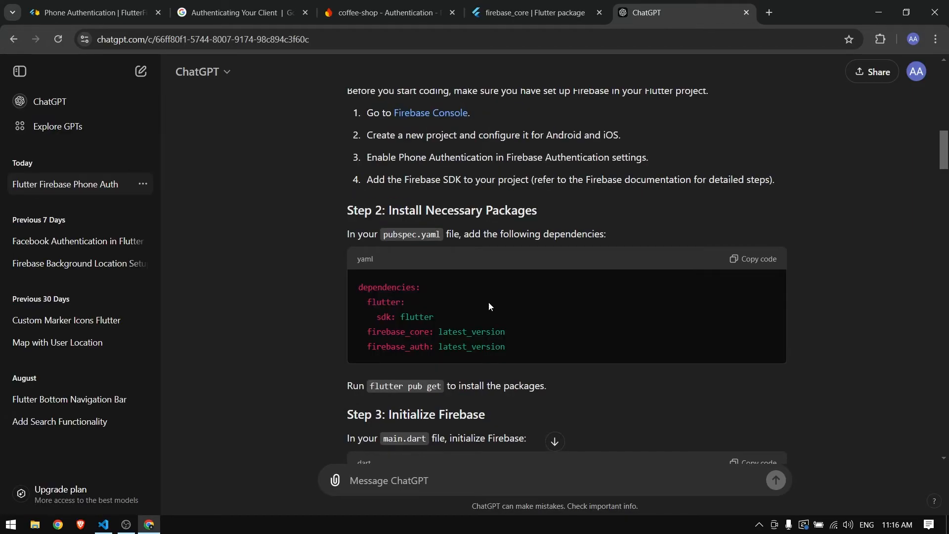
{"action": "scroll", "scroll_direction": "down", "scroll_amount": 3}
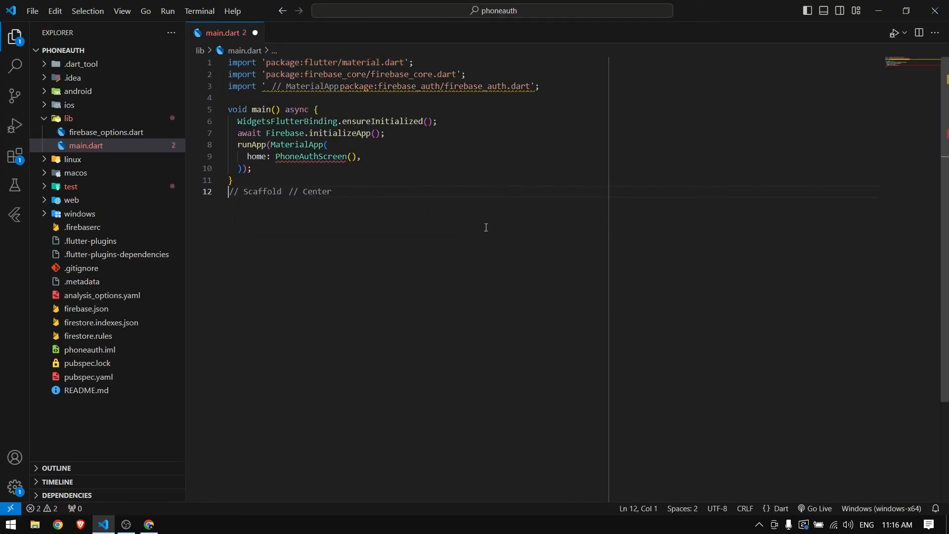
Step: Copy the generated screens, including HomeScreen, into new Dart files and launch the app
{"action": "left_click", "coordinate": [148, 524]}
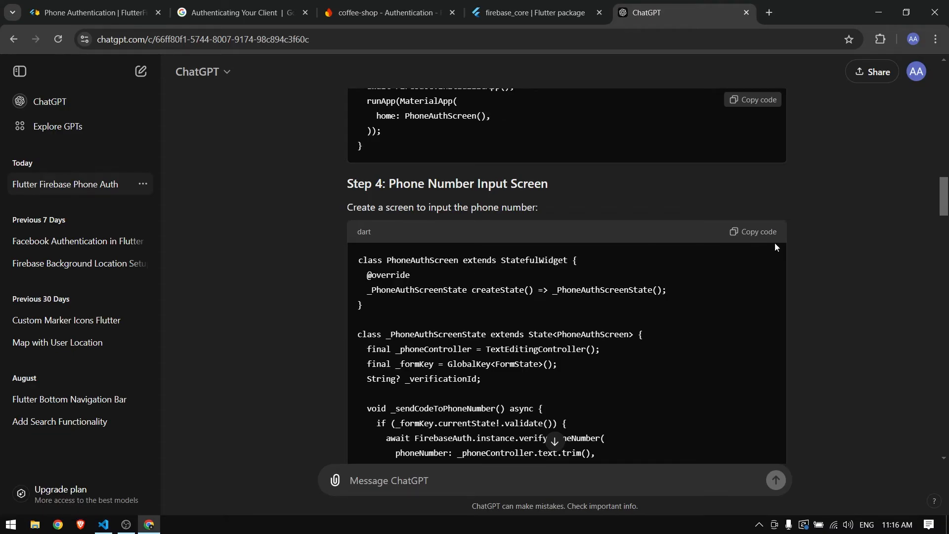
{"action": "right_click", "coordinate": [62, 119]}
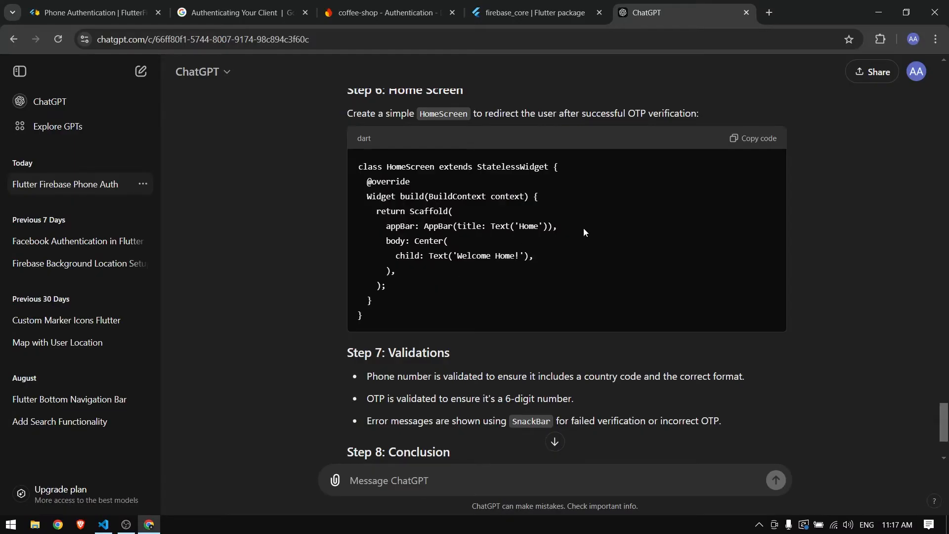
{"action": "left_click", "coordinate": [753, 138]}
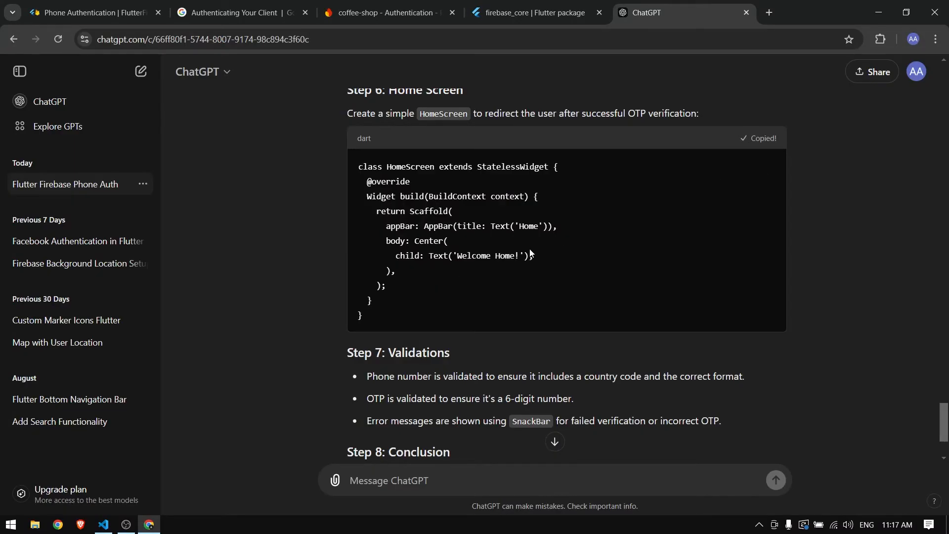
{"action": "left_click", "coordinate": [103, 524]}
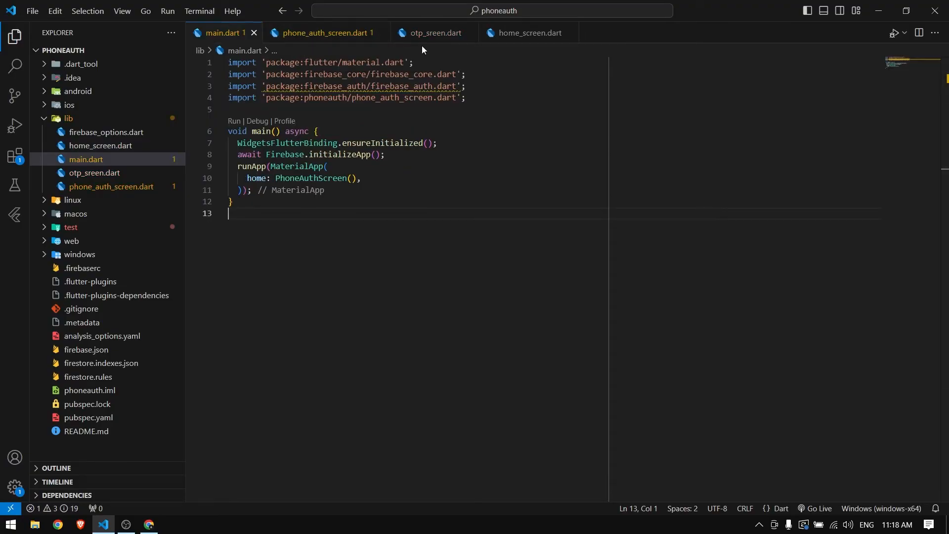
{"action": "left_click", "coordinate": [147, 524]}
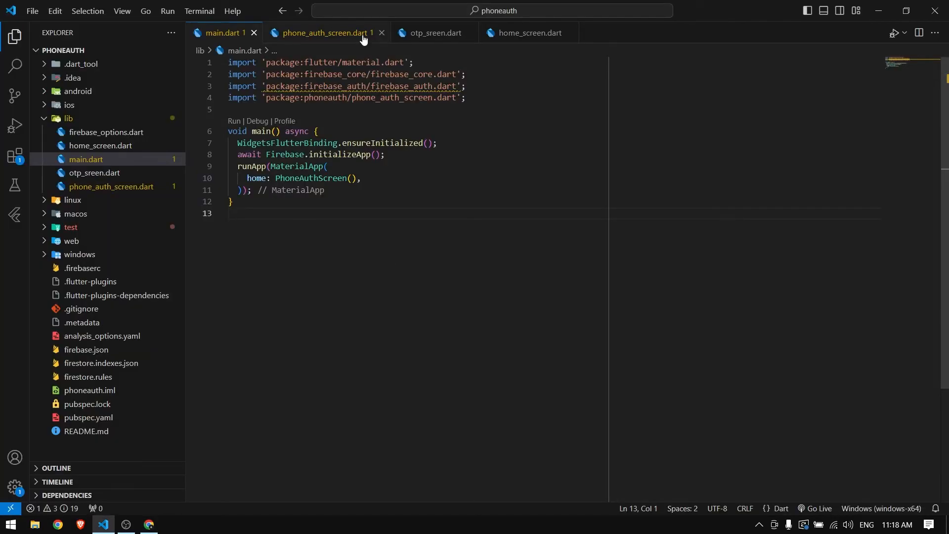
{"action": "left_click", "coordinate": [382, 32]}
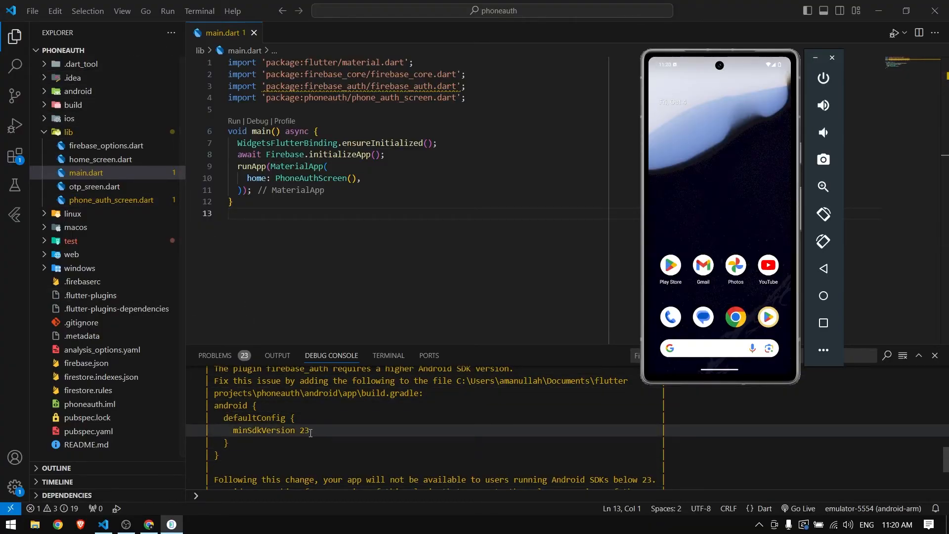
Step: Open the app-level build.gradle from the error link and set minSdk to 23
{"action": "left_click", "coordinate": [77, 91]}
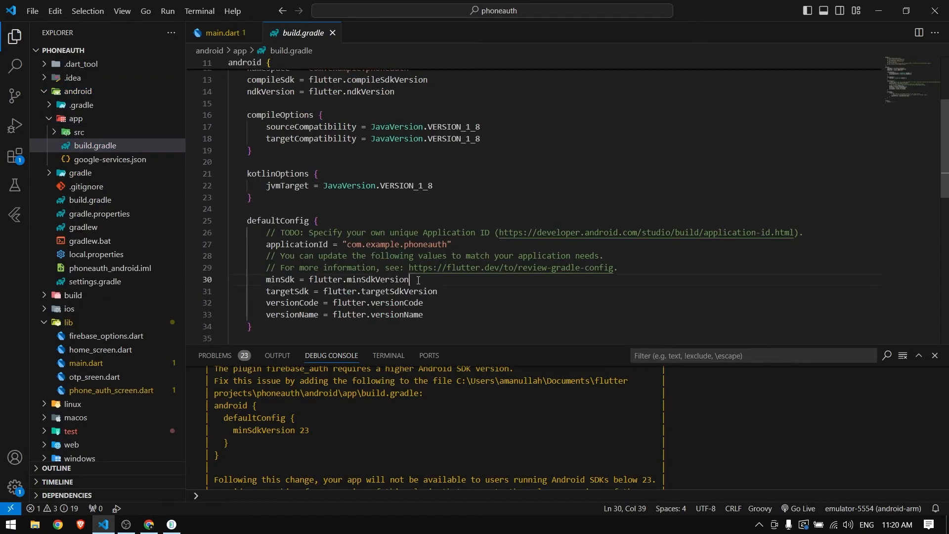
{"action": "type", "text": "23"}
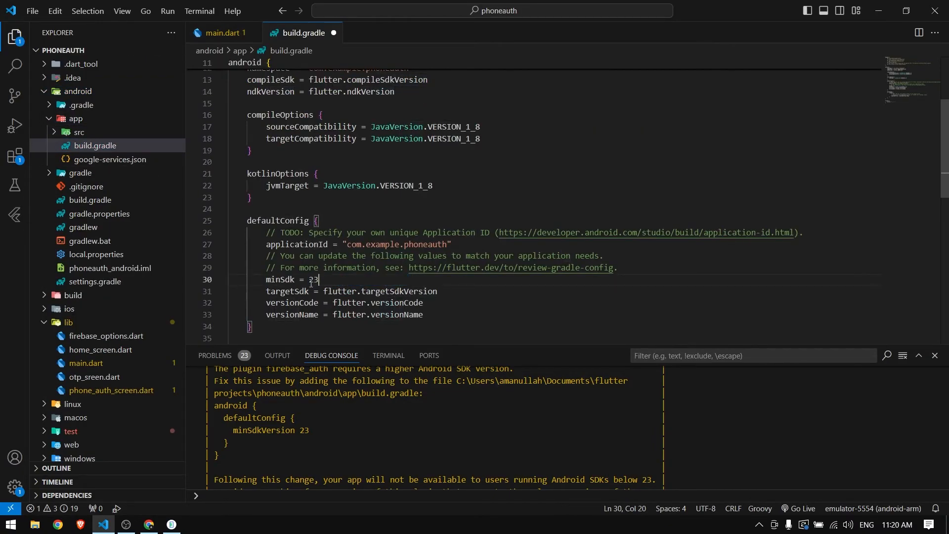
{"action": "left_click", "coordinate": [167, 10]}
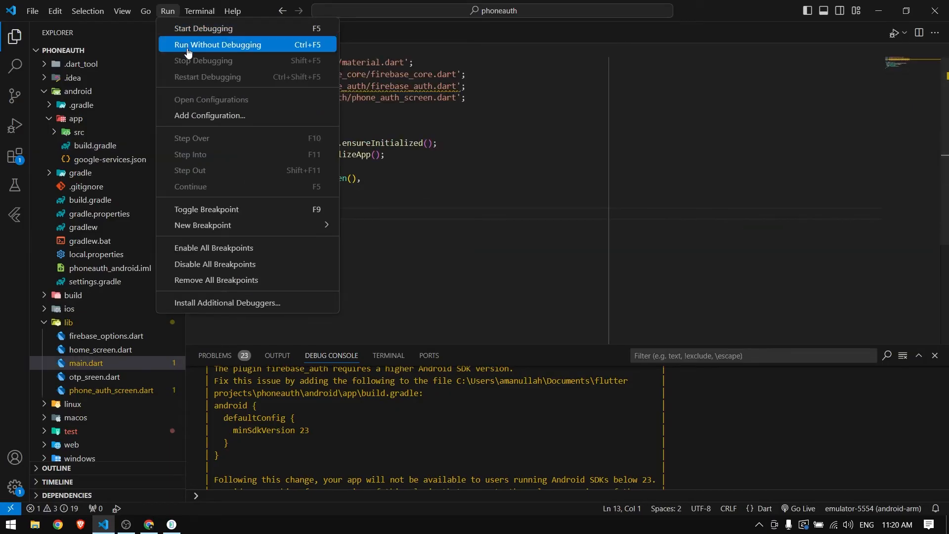
Step: Open phone_auth_screen.dart and scroll through its code
{"action": "left_click", "coordinate": [217, 44]}
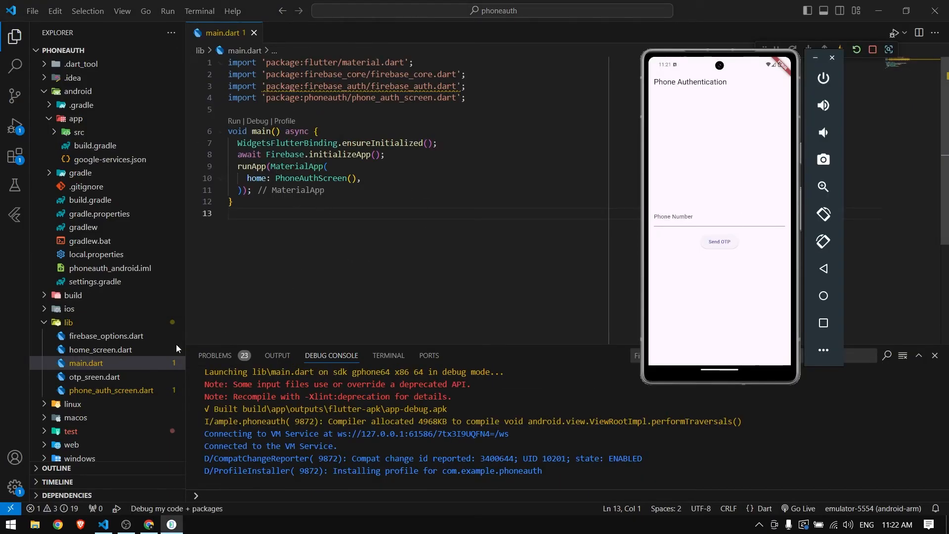
{"action": "left_click", "coordinate": [110, 391]}
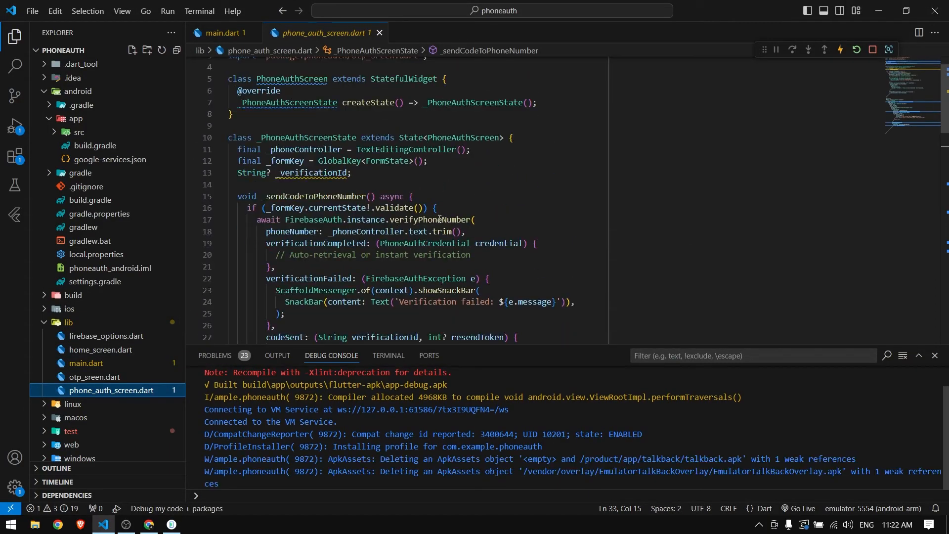
{"action": "scroll", "scroll_direction": "down", "scroll_amount": 3}
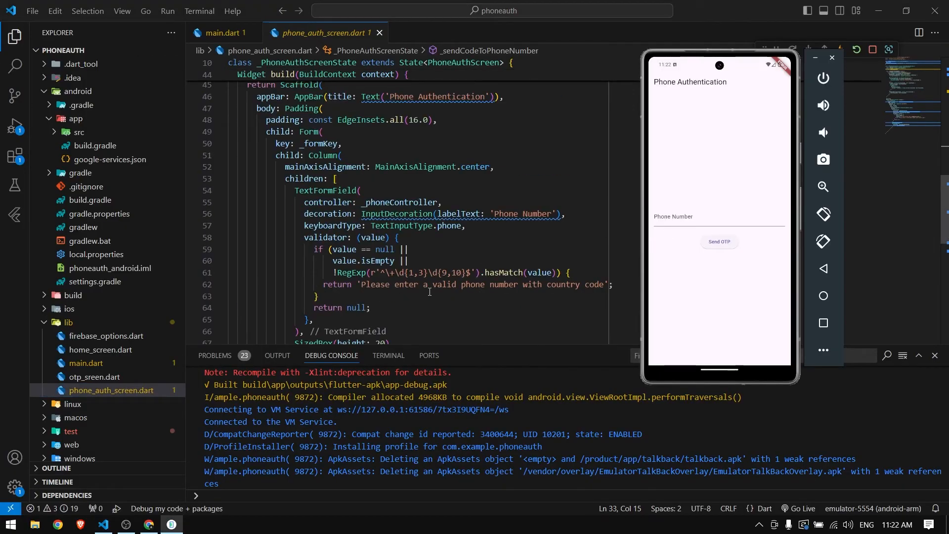
{"action": "left_click", "coordinate": [696, 219]}
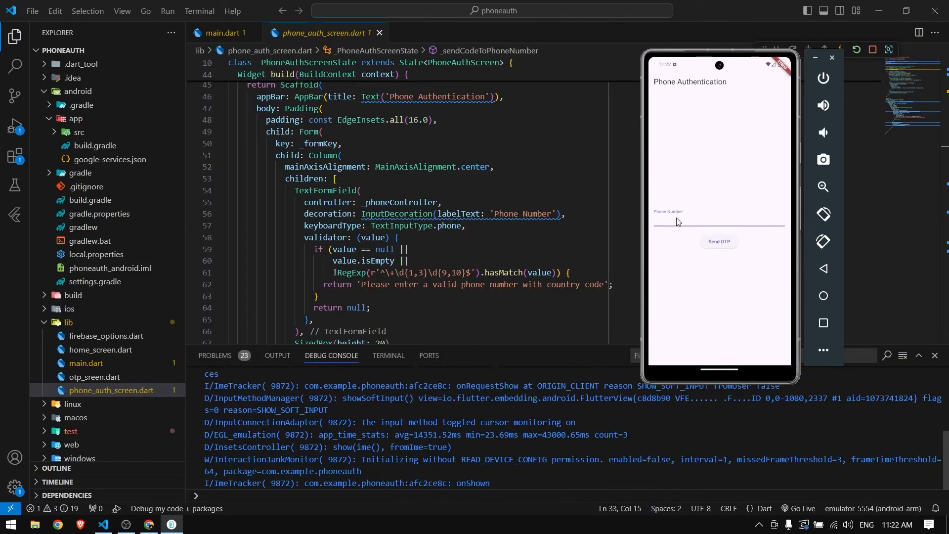
{"action": "type", "text": "+1123"}
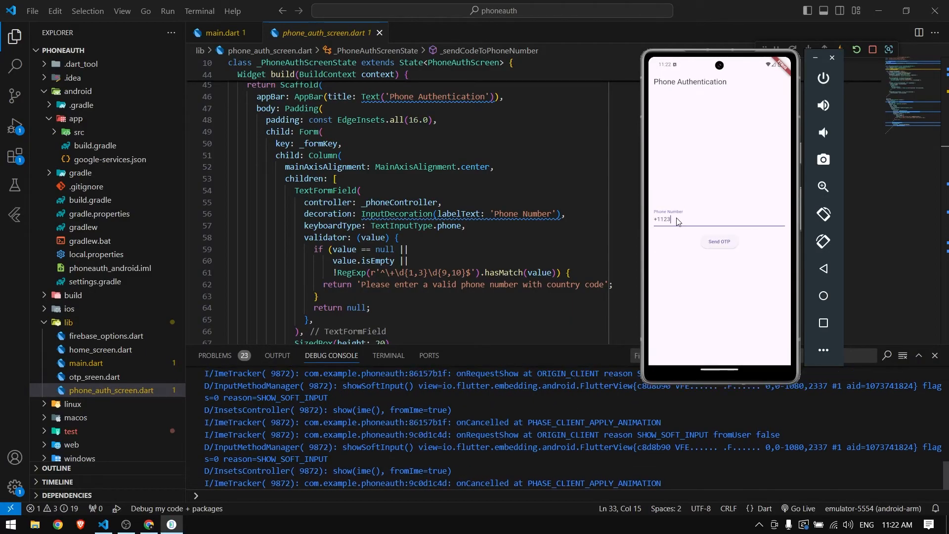
{"action": "type", "text": "4567890"}
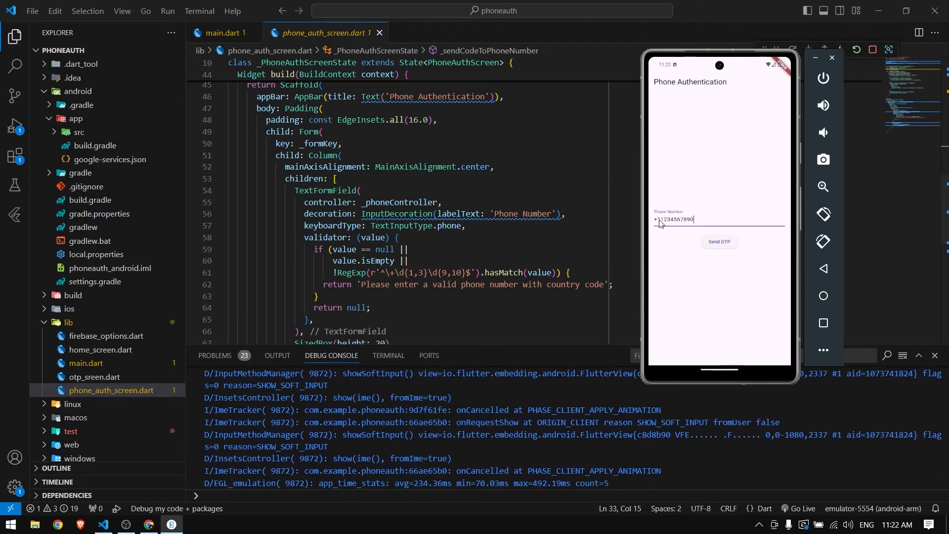
{"action": "type", "text": "1"}
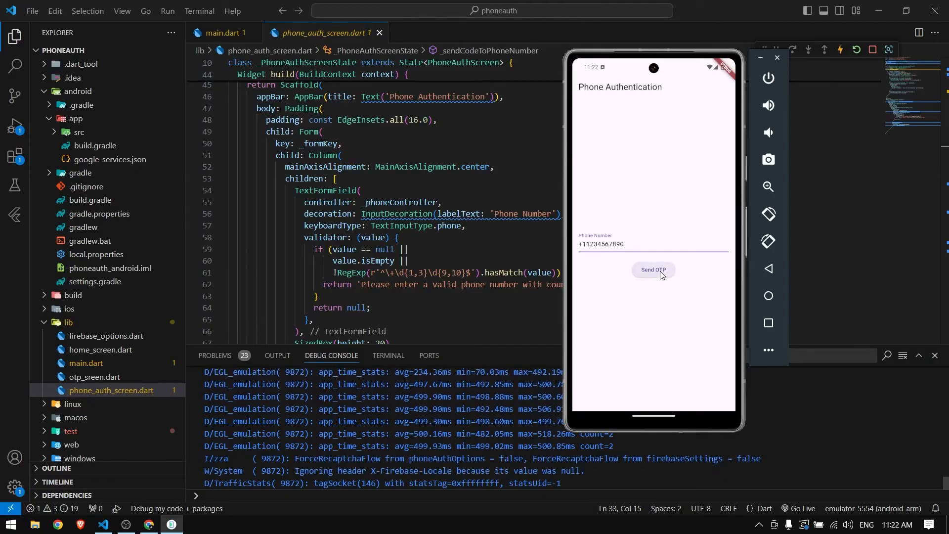
Step: Request an OTP and enter code 456789, which gets rejected
{"action": "left_click", "coordinate": [653, 269]}
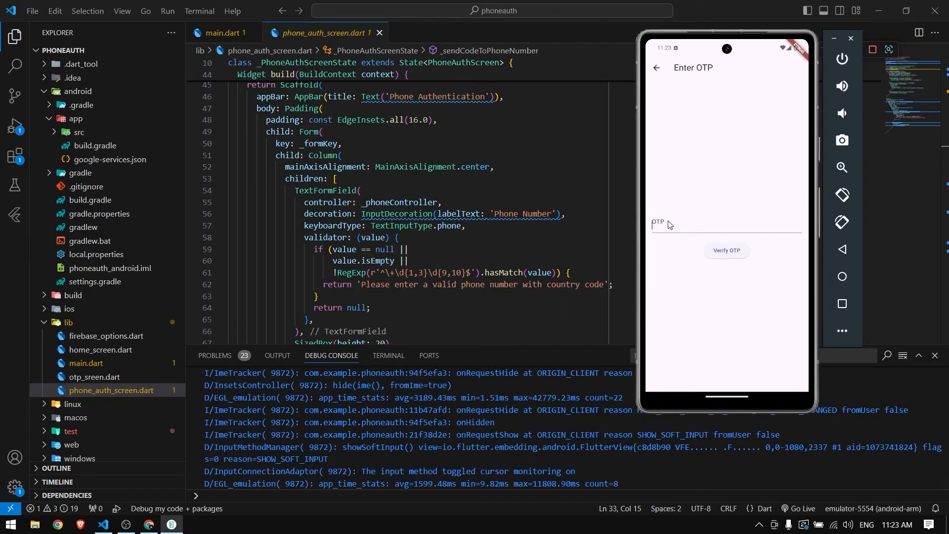
{"action": "type", "text": "456"}
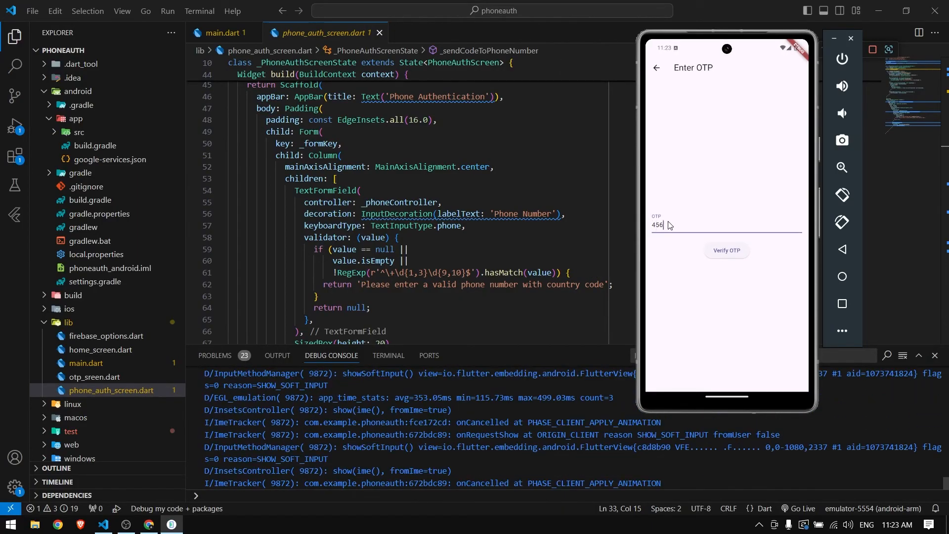
{"action": "type", "text": "789"}
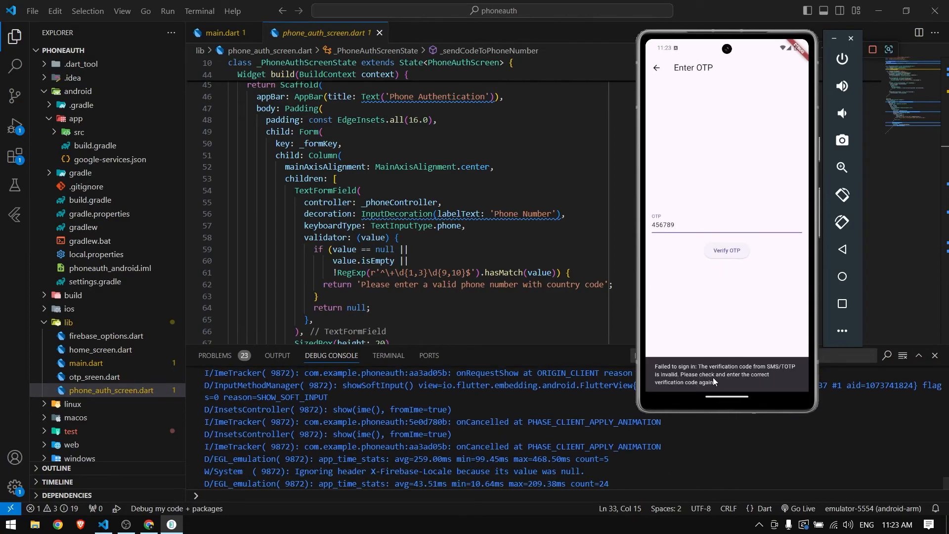
{"action": "scroll", "scroll_direction": "down", "scroll_amount": 3}
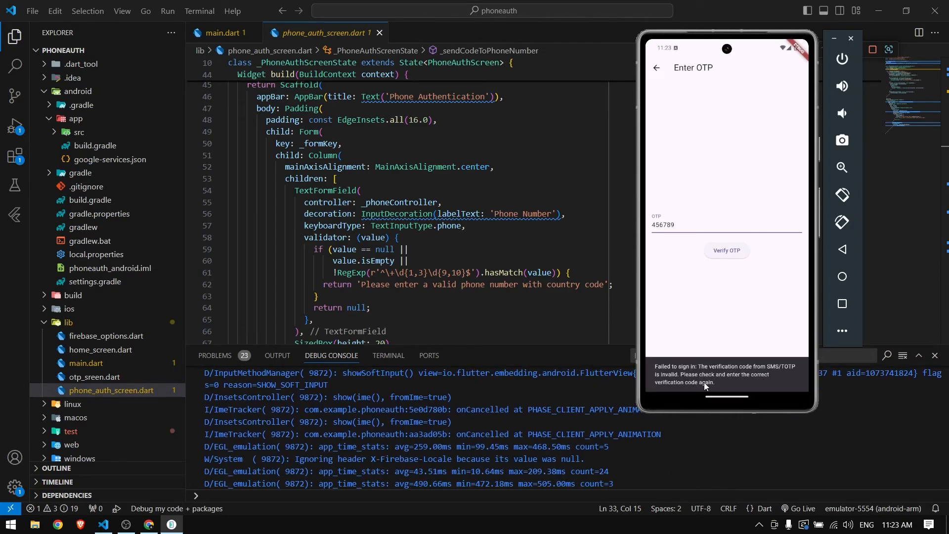
{"action": "double_click", "coordinate": [662, 225]}
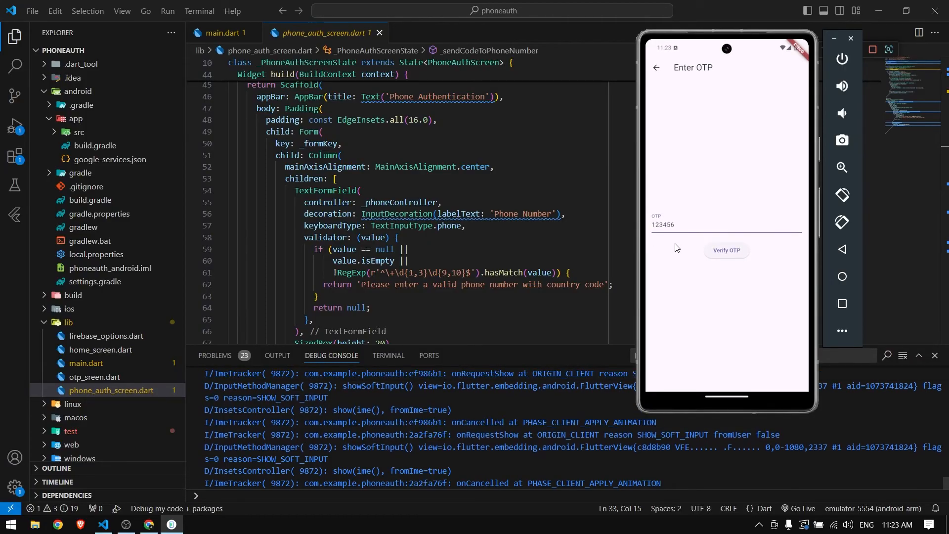
{"action": "left_click", "coordinate": [726, 251]}
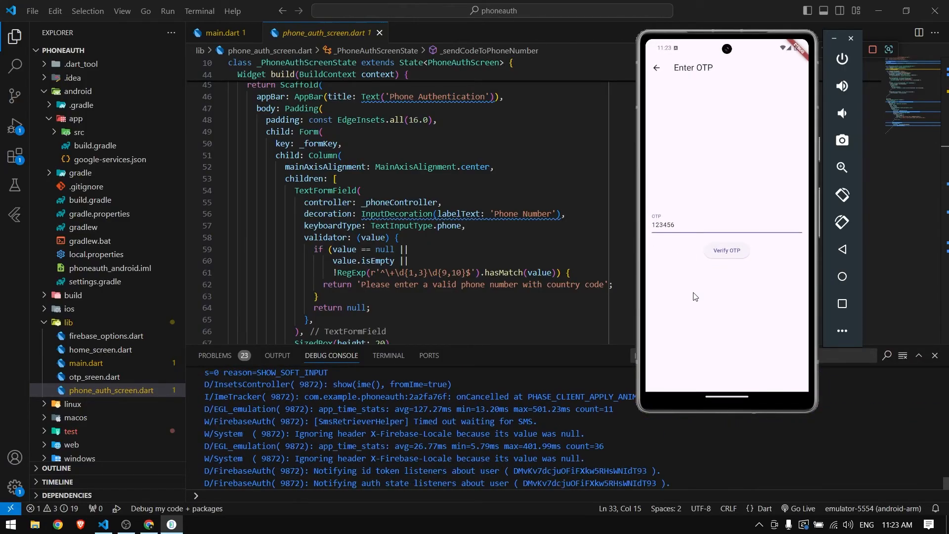
{"action": "left_click", "coordinate": [727, 251]}
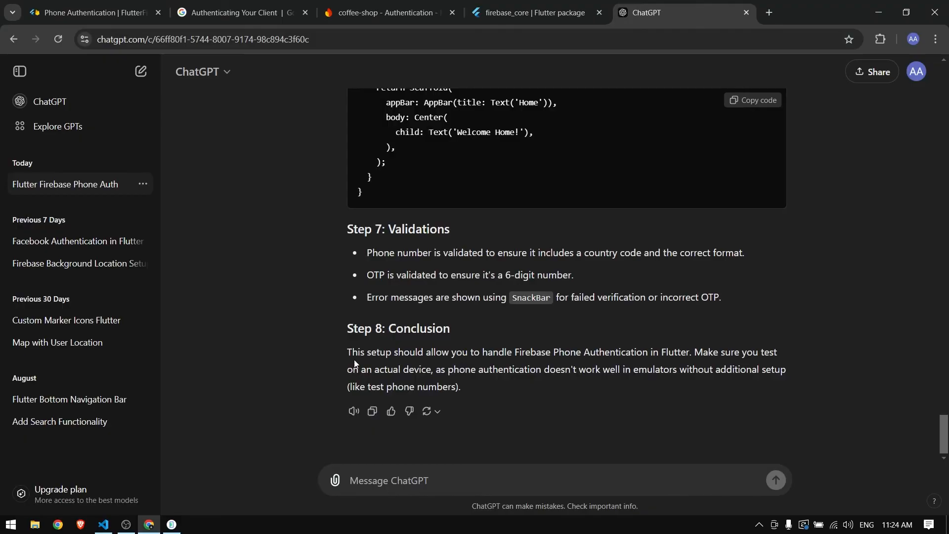
Step: Open coffee-shop project settings and select the Windows debug keystore keytool command
{"action": "left_click", "coordinate": [387, 12]}
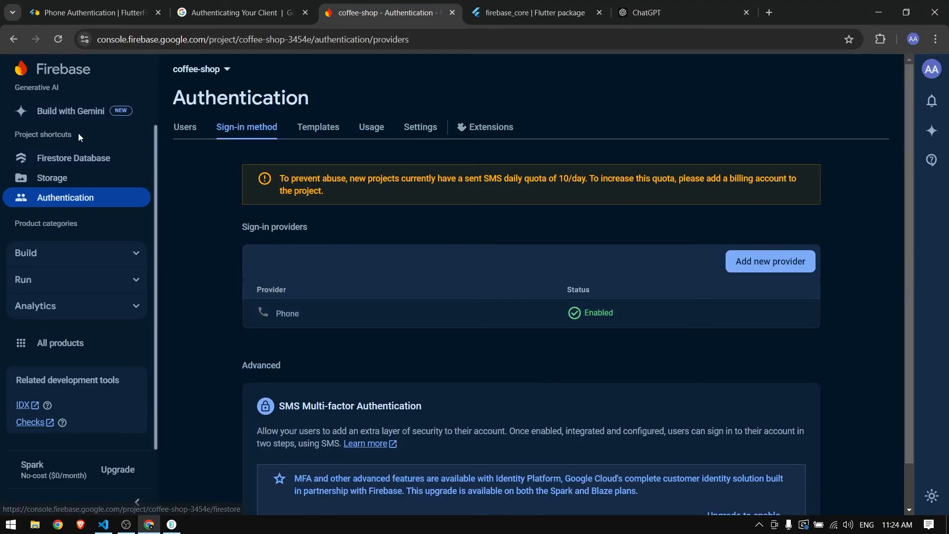
{"action": "left_click", "coordinate": [134, 101]}
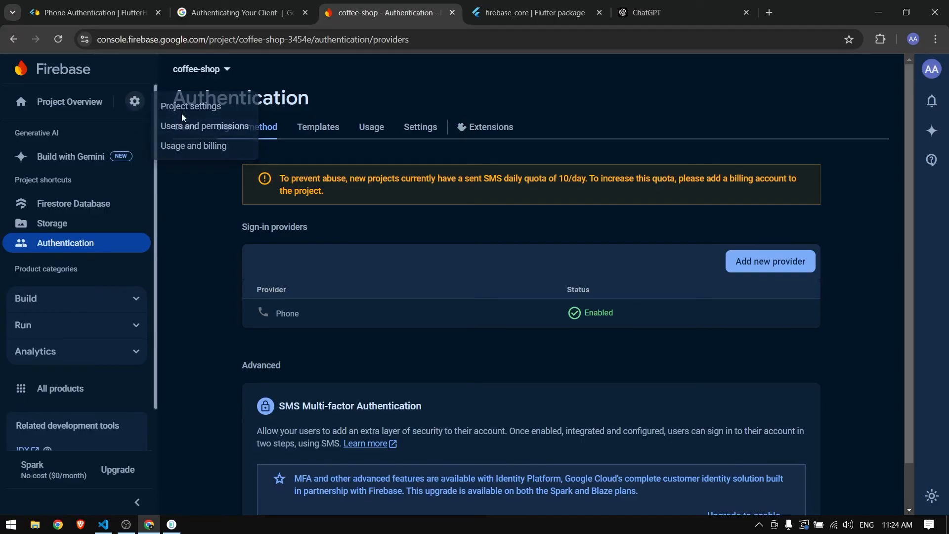
{"action": "left_click", "coordinate": [190, 106]}
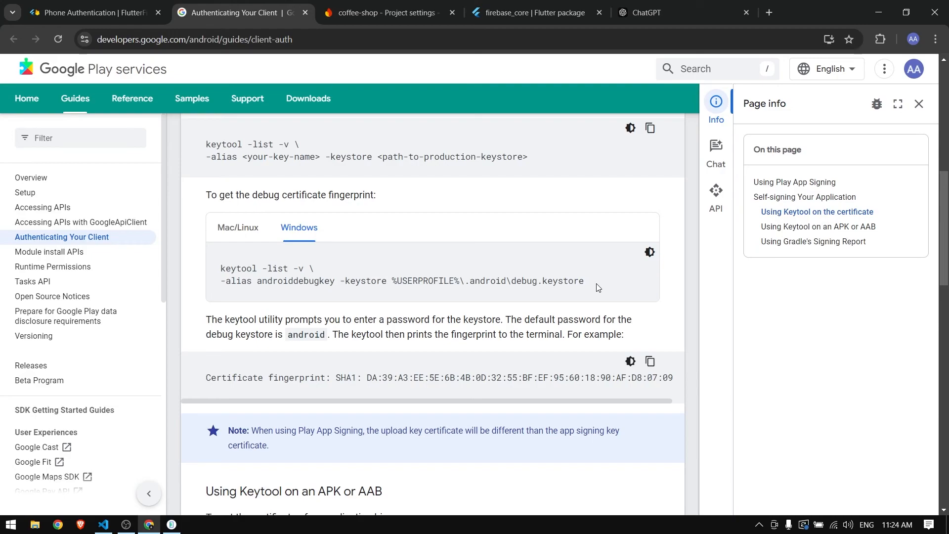
{"action": "left_click_drag", "start_coordinate": [221, 268], "coordinate": [585, 281]}
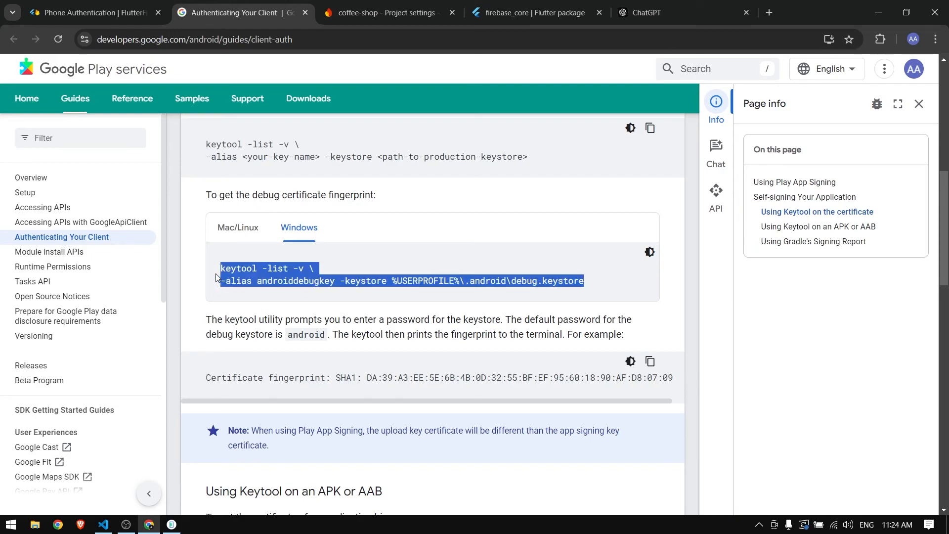
{"action": "left_click", "coordinate": [103, 528]}
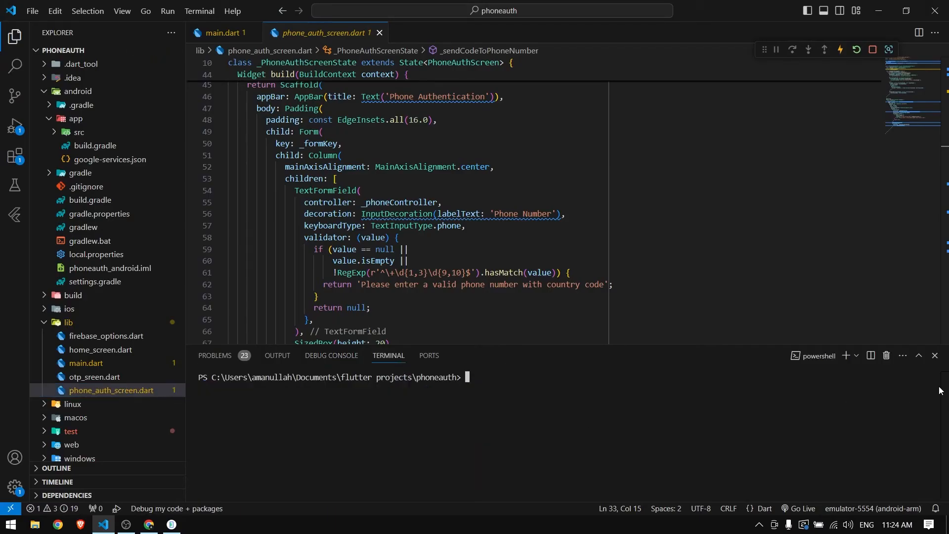
Step: Run keytool in a cmd terminal to print debug SHA-1 and SHA-256 fingerprints
{"action": "left_click", "coordinate": [854, 357]}
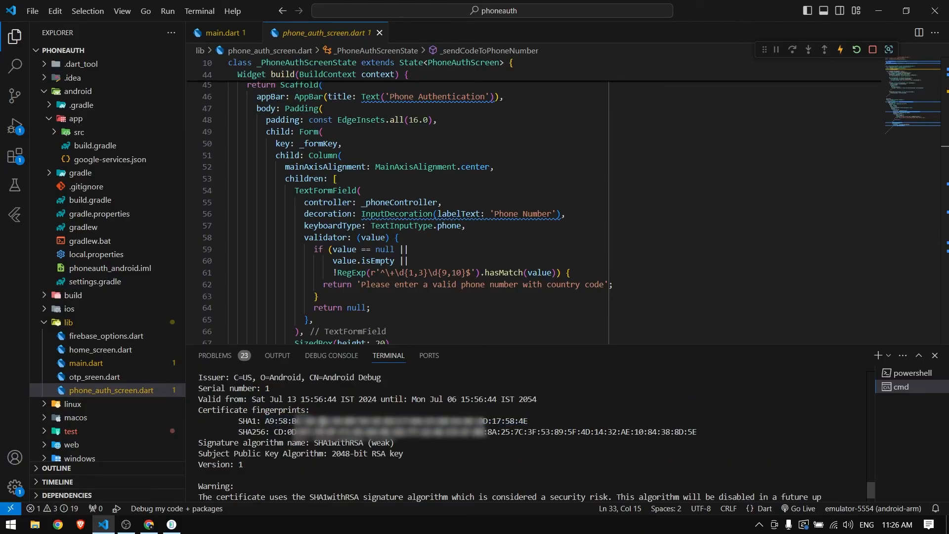
{"action": "left_click", "coordinate": [148, 524]}
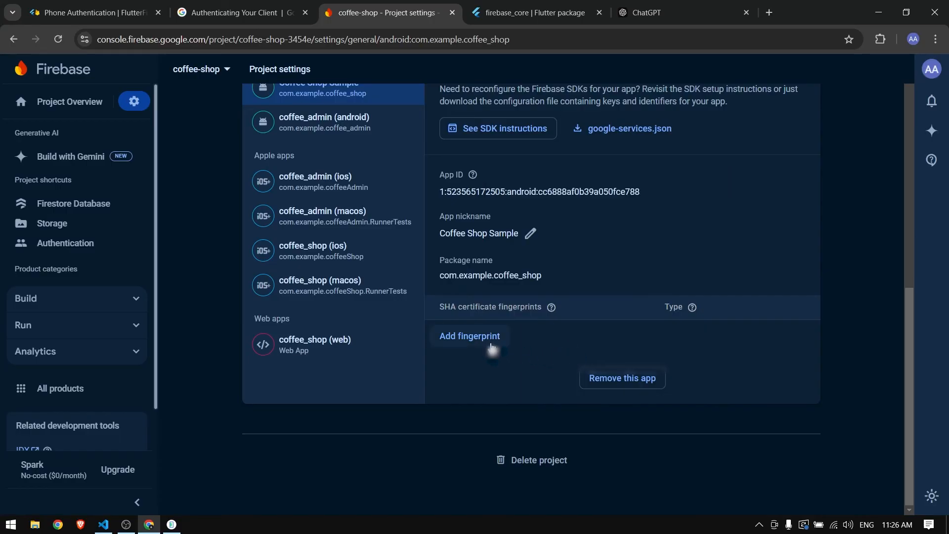
Step: Start adding a SHA fingerprint to the Coffee Shop Sample Android app
{"action": "left_click", "coordinate": [469, 337]}
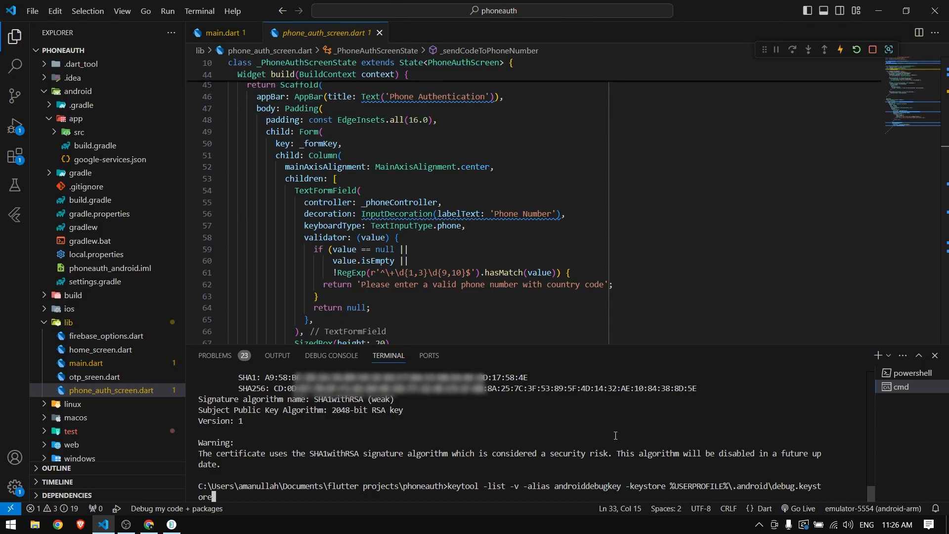
{"action": "mouse_move", "coordinate": [388, 356]}
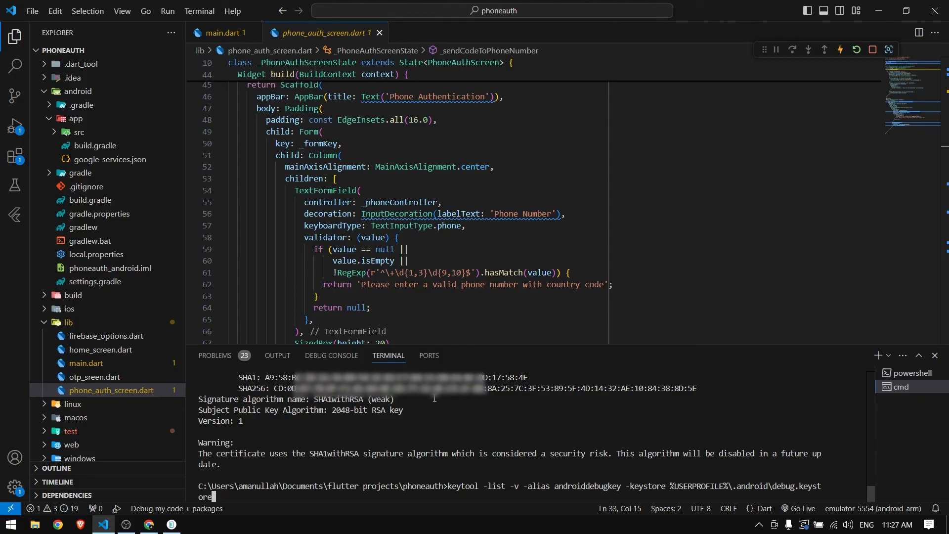
{"action": "mouse_move", "coordinate": [503, 426]}
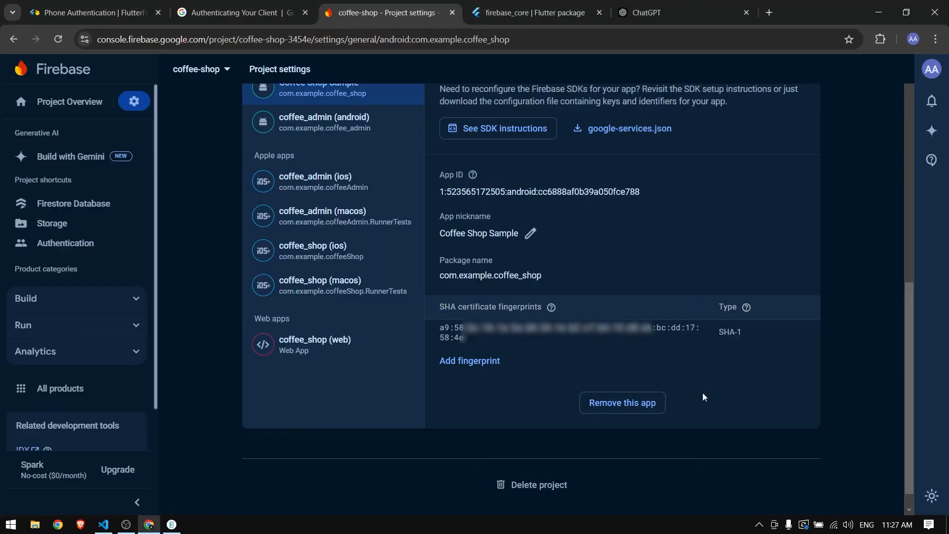
{"action": "mouse_move", "coordinate": [470, 361]}
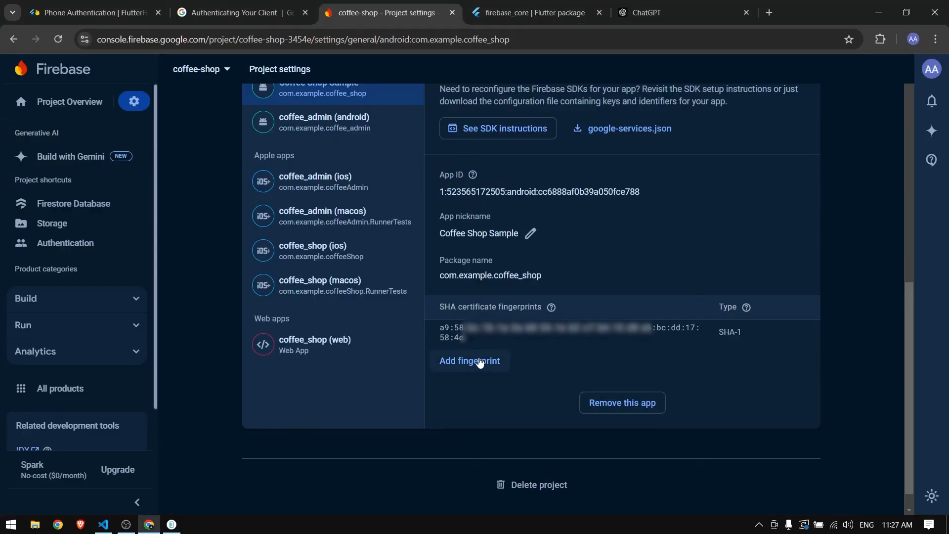